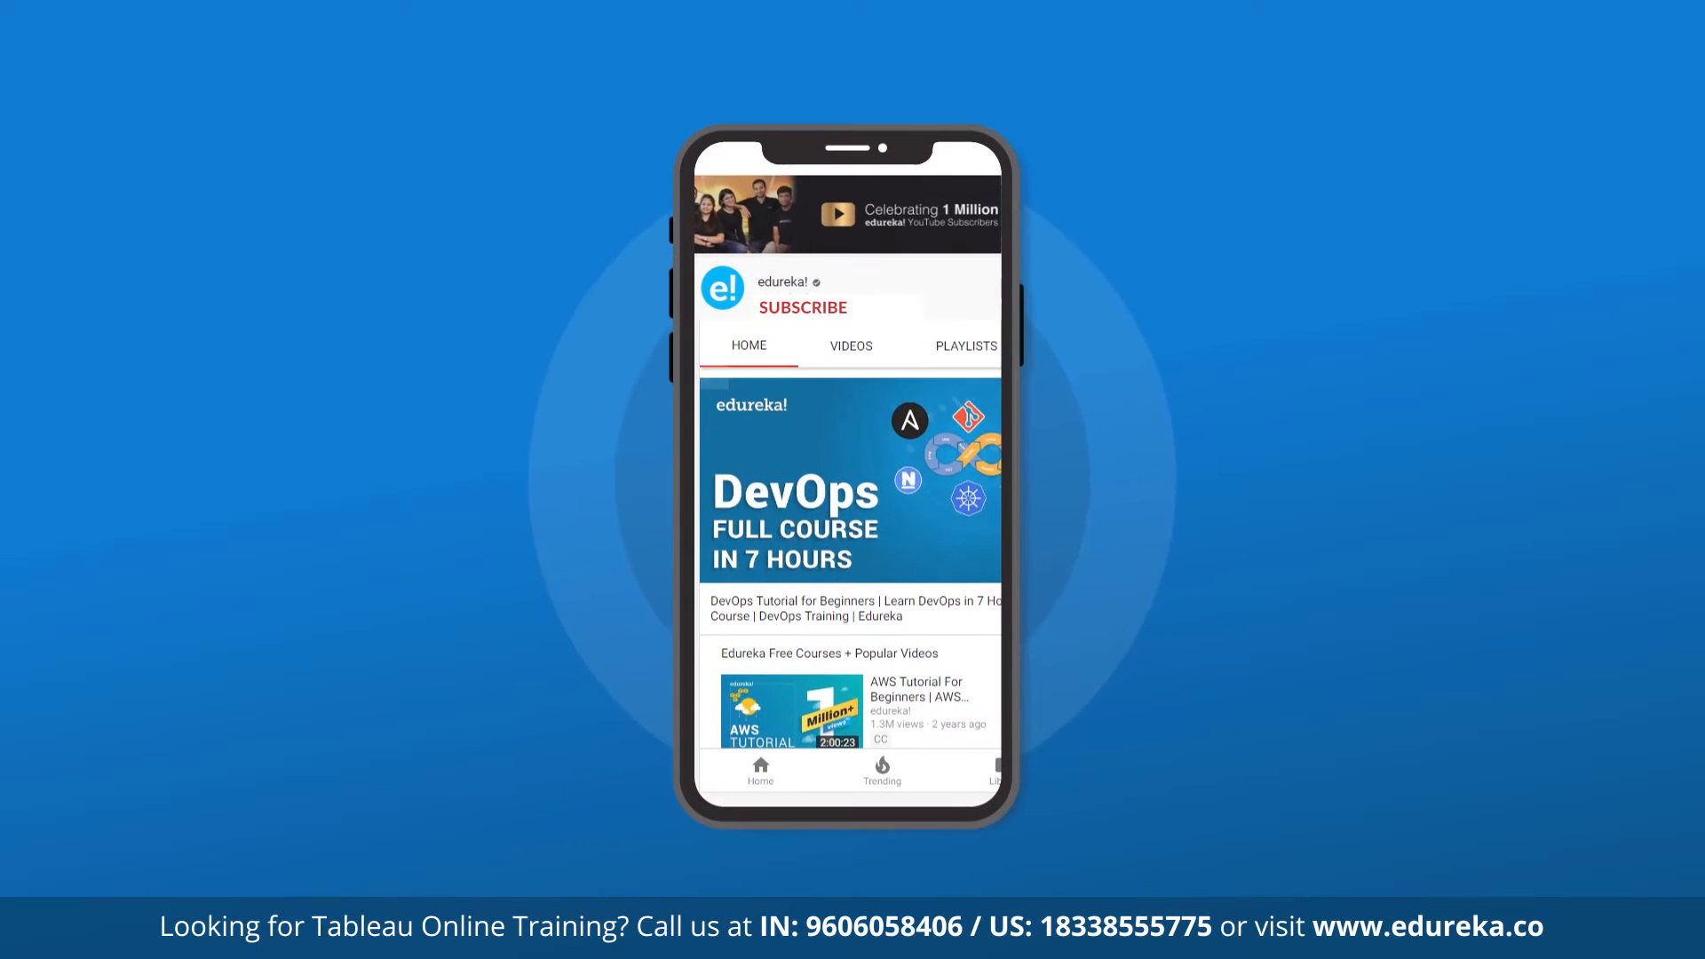
Step: Build Sheet 1's bar chart with SUM(Sales) on Columns and Sub-Category on Rows
click(803, 306)
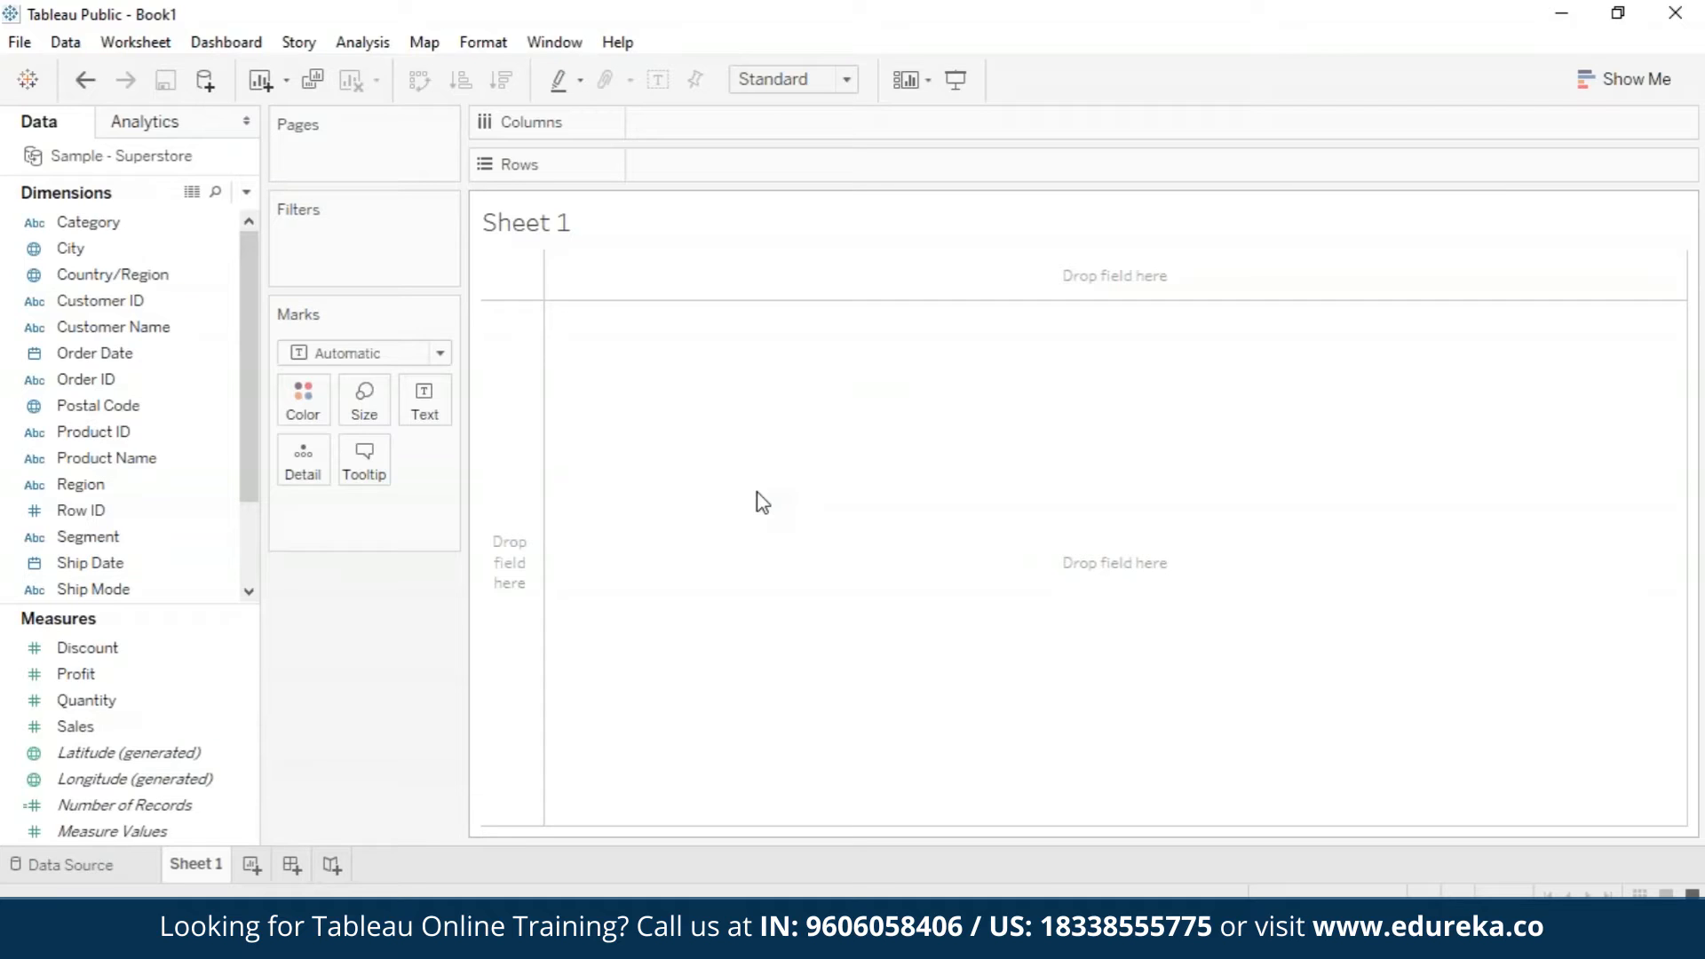
mouse_move(488, 483)
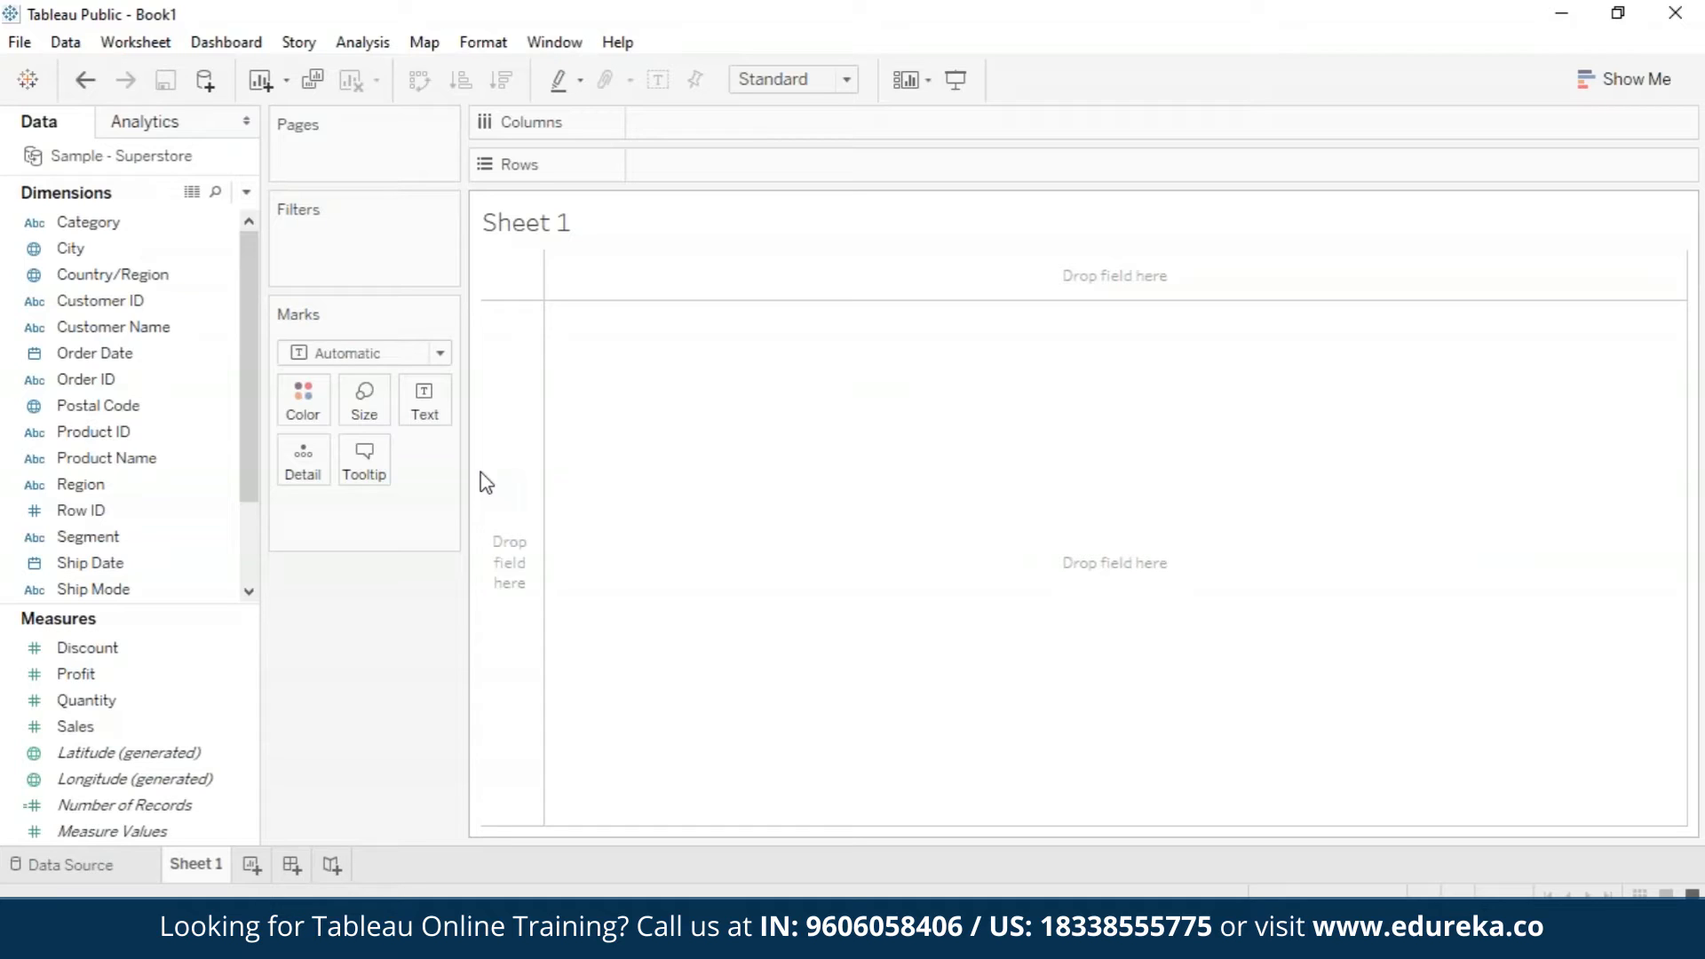
click(74, 726)
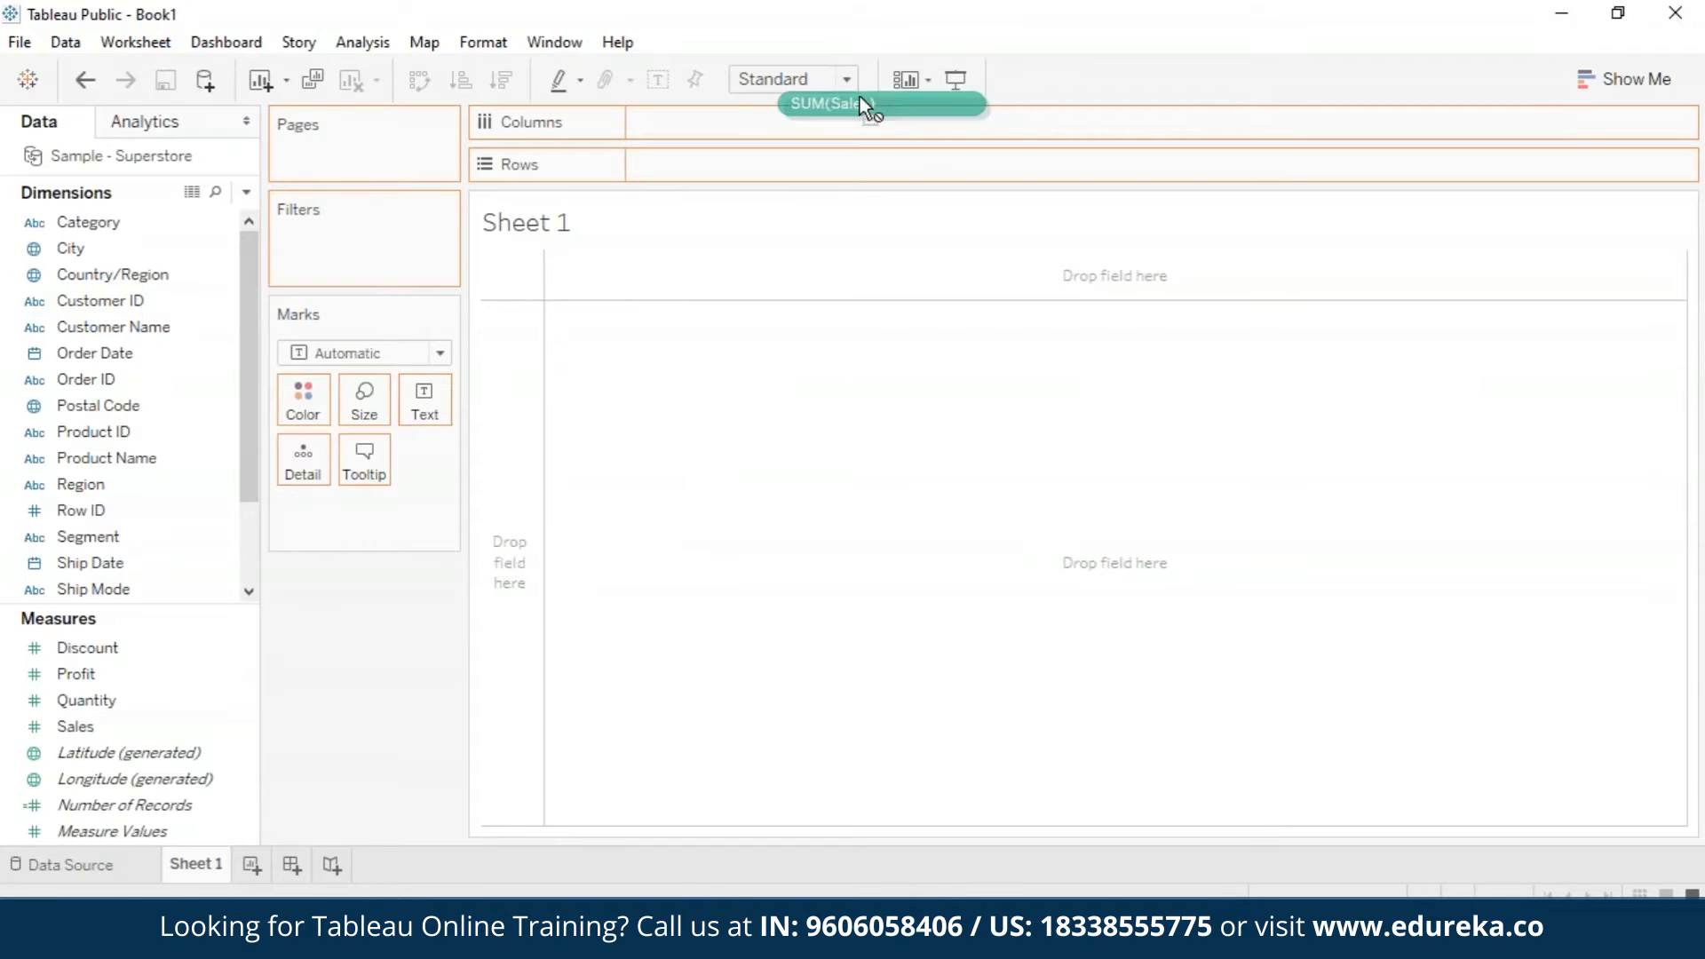
drag(848, 105, 721, 122)
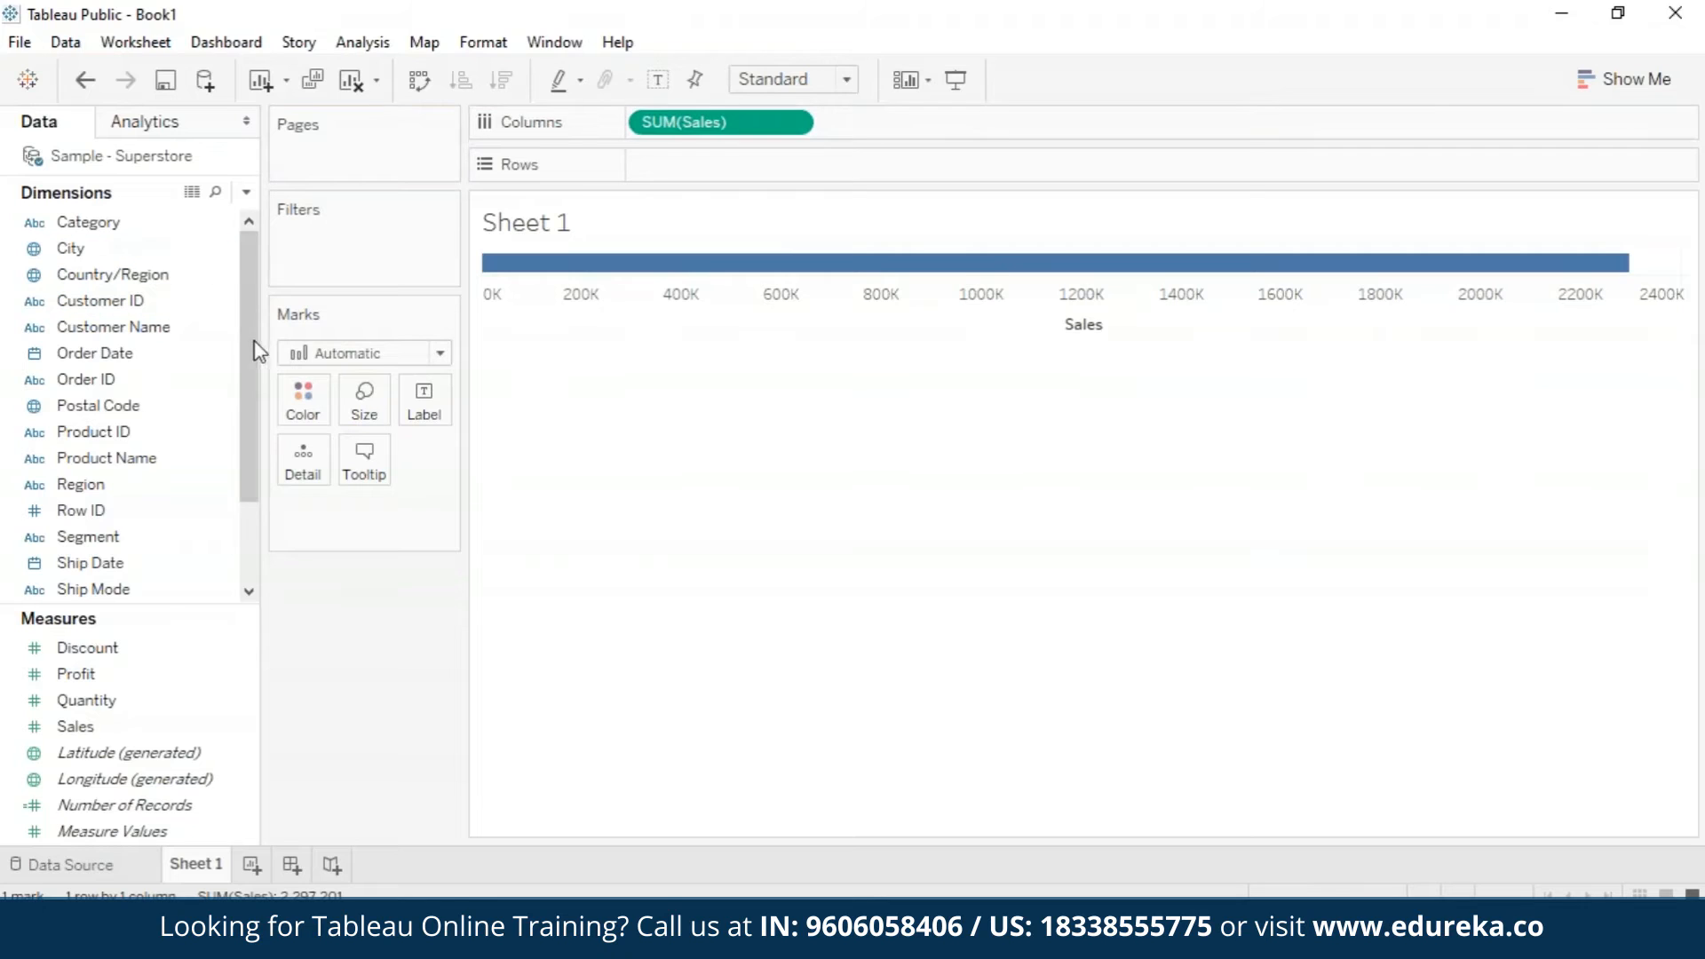
scroll(down, 3)
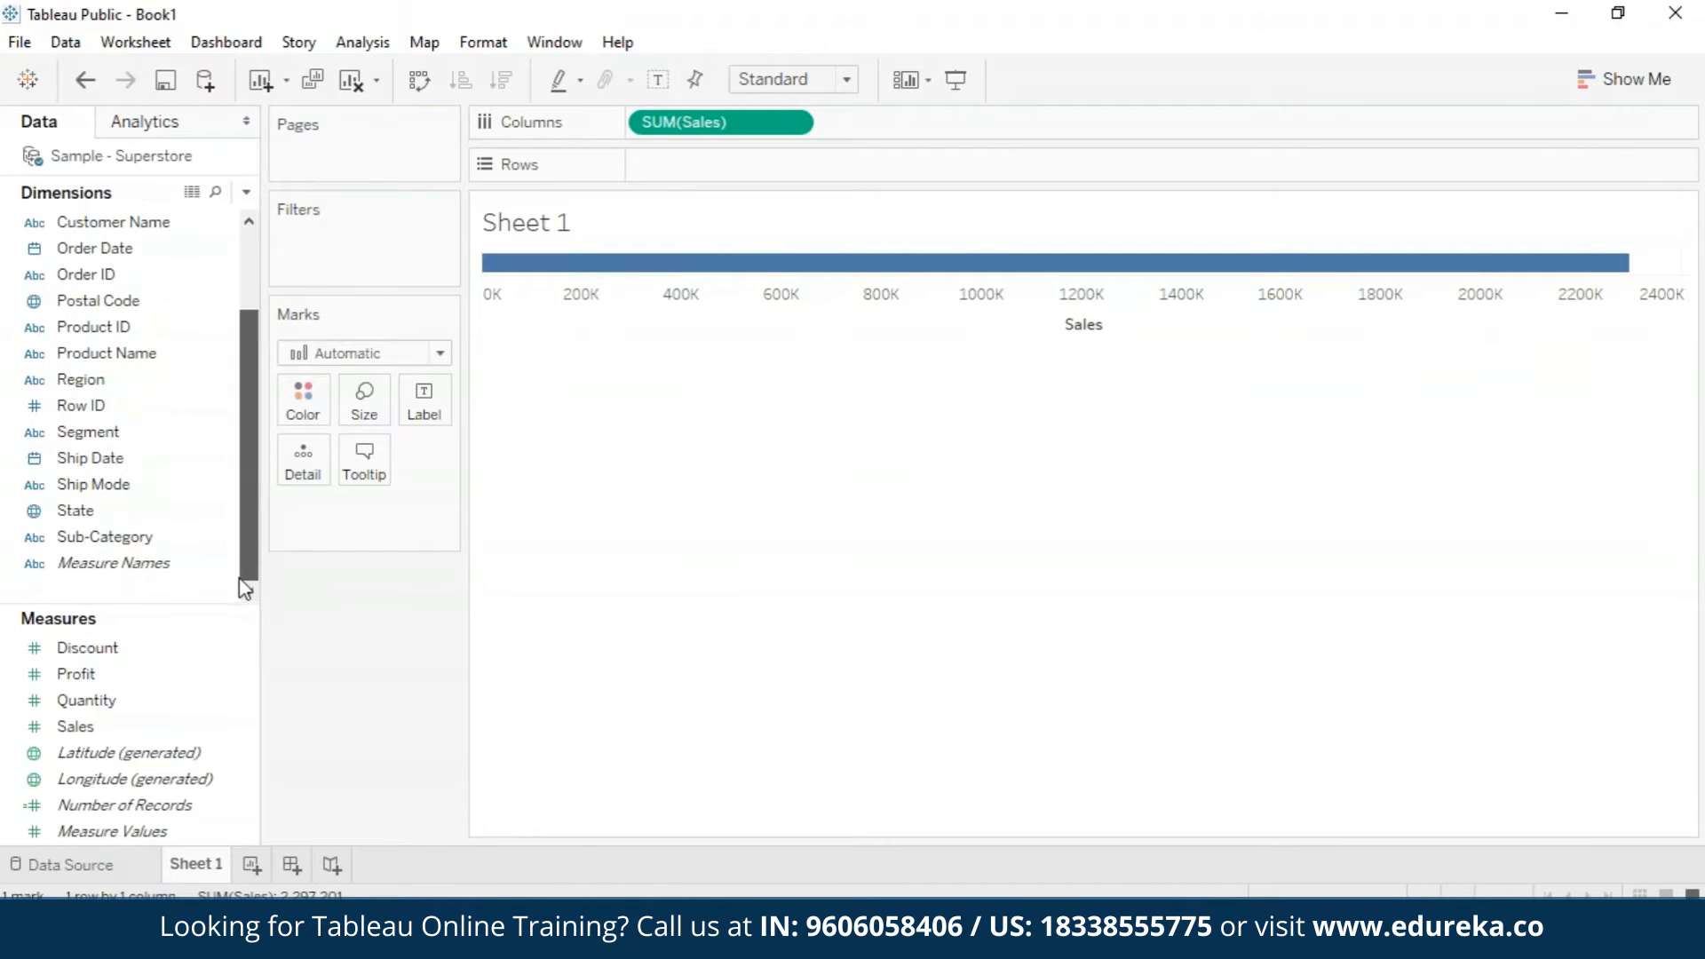
drag(104, 537, 369, 456)
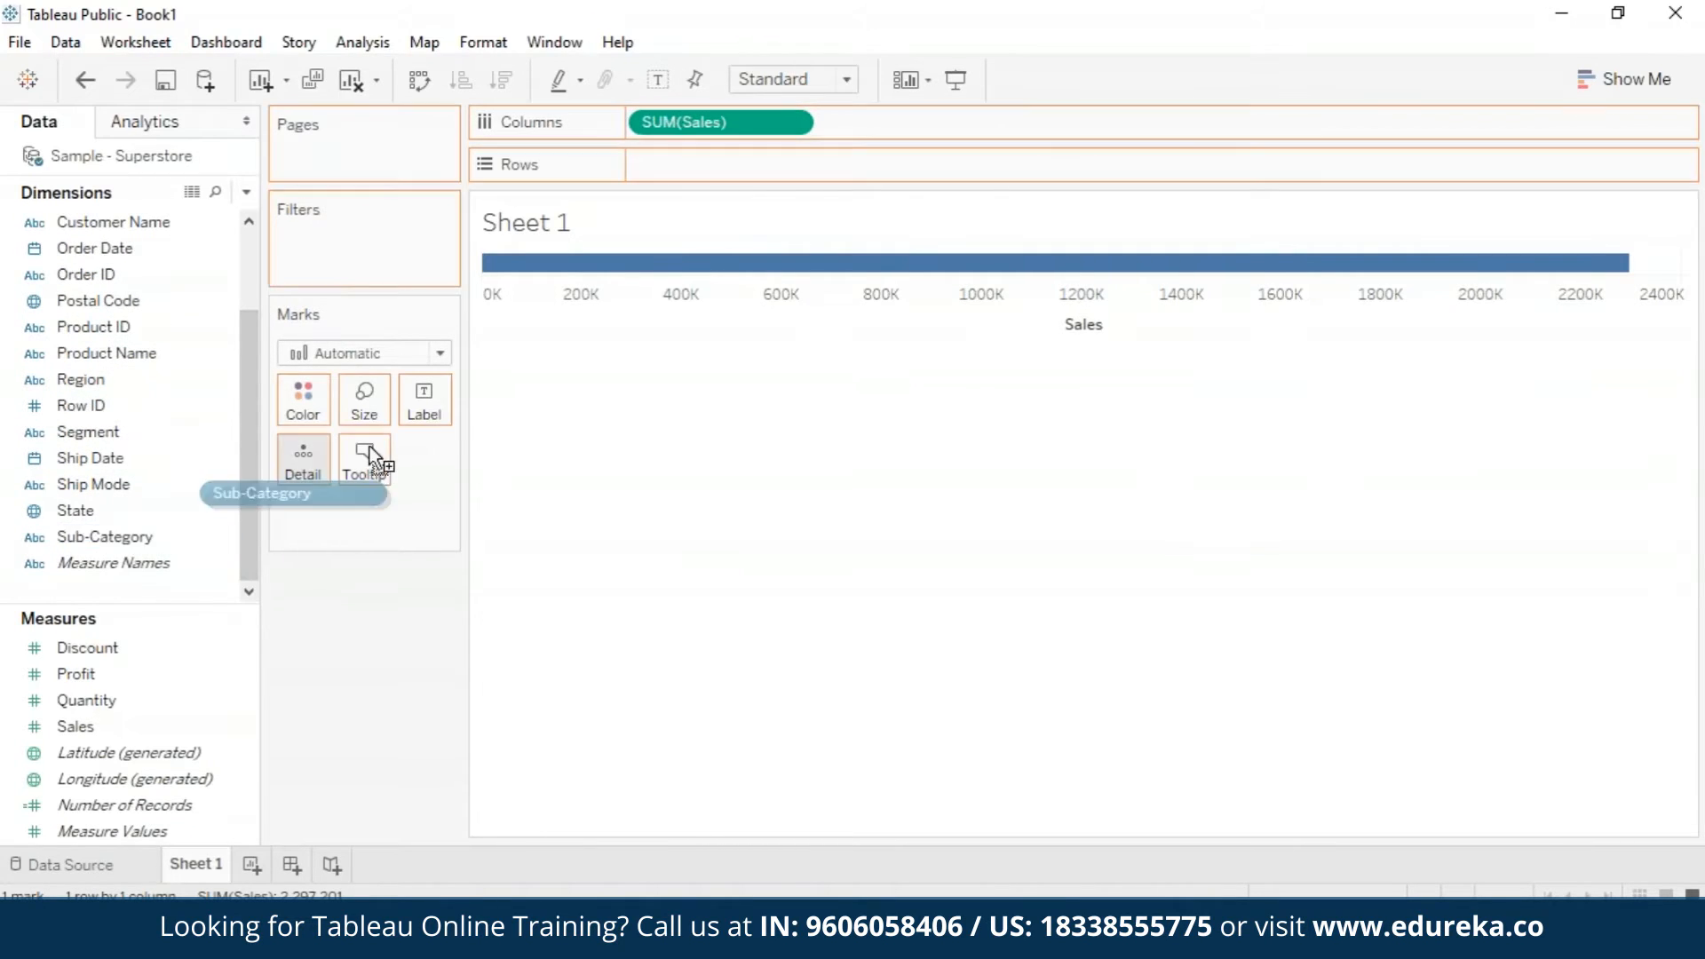
drag(261, 493, 717, 164)
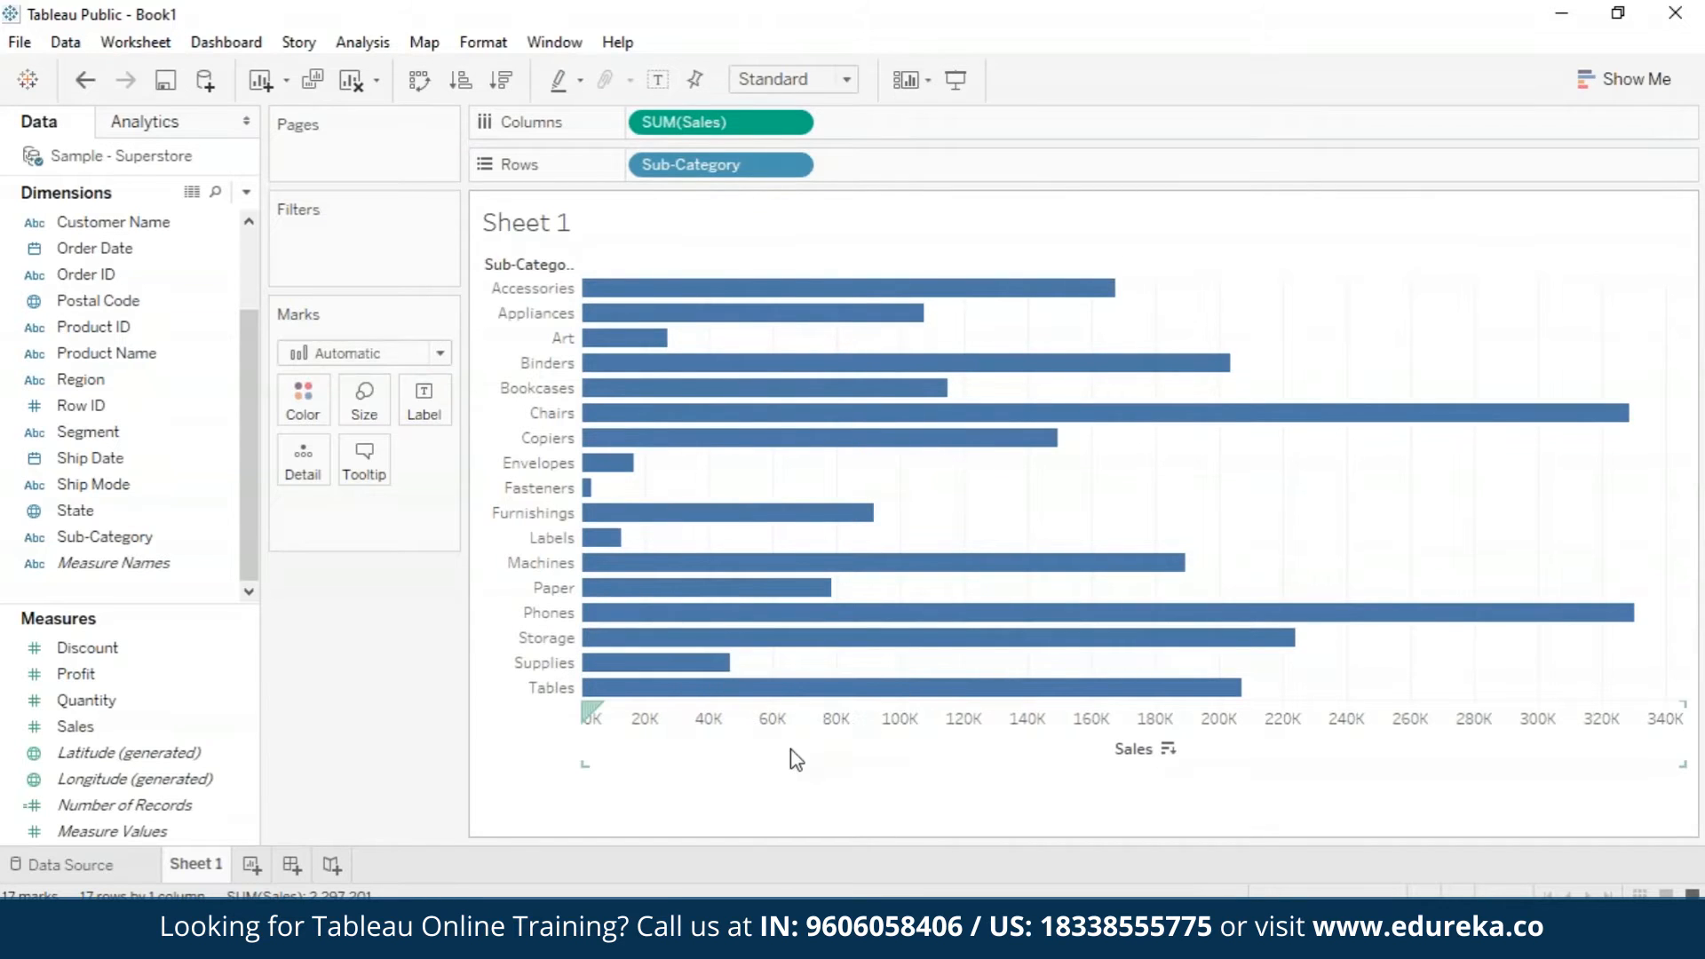
Step: Sort the Sub-Category bars by Sales descending, Phones first and Fasteners last
click(501, 81)
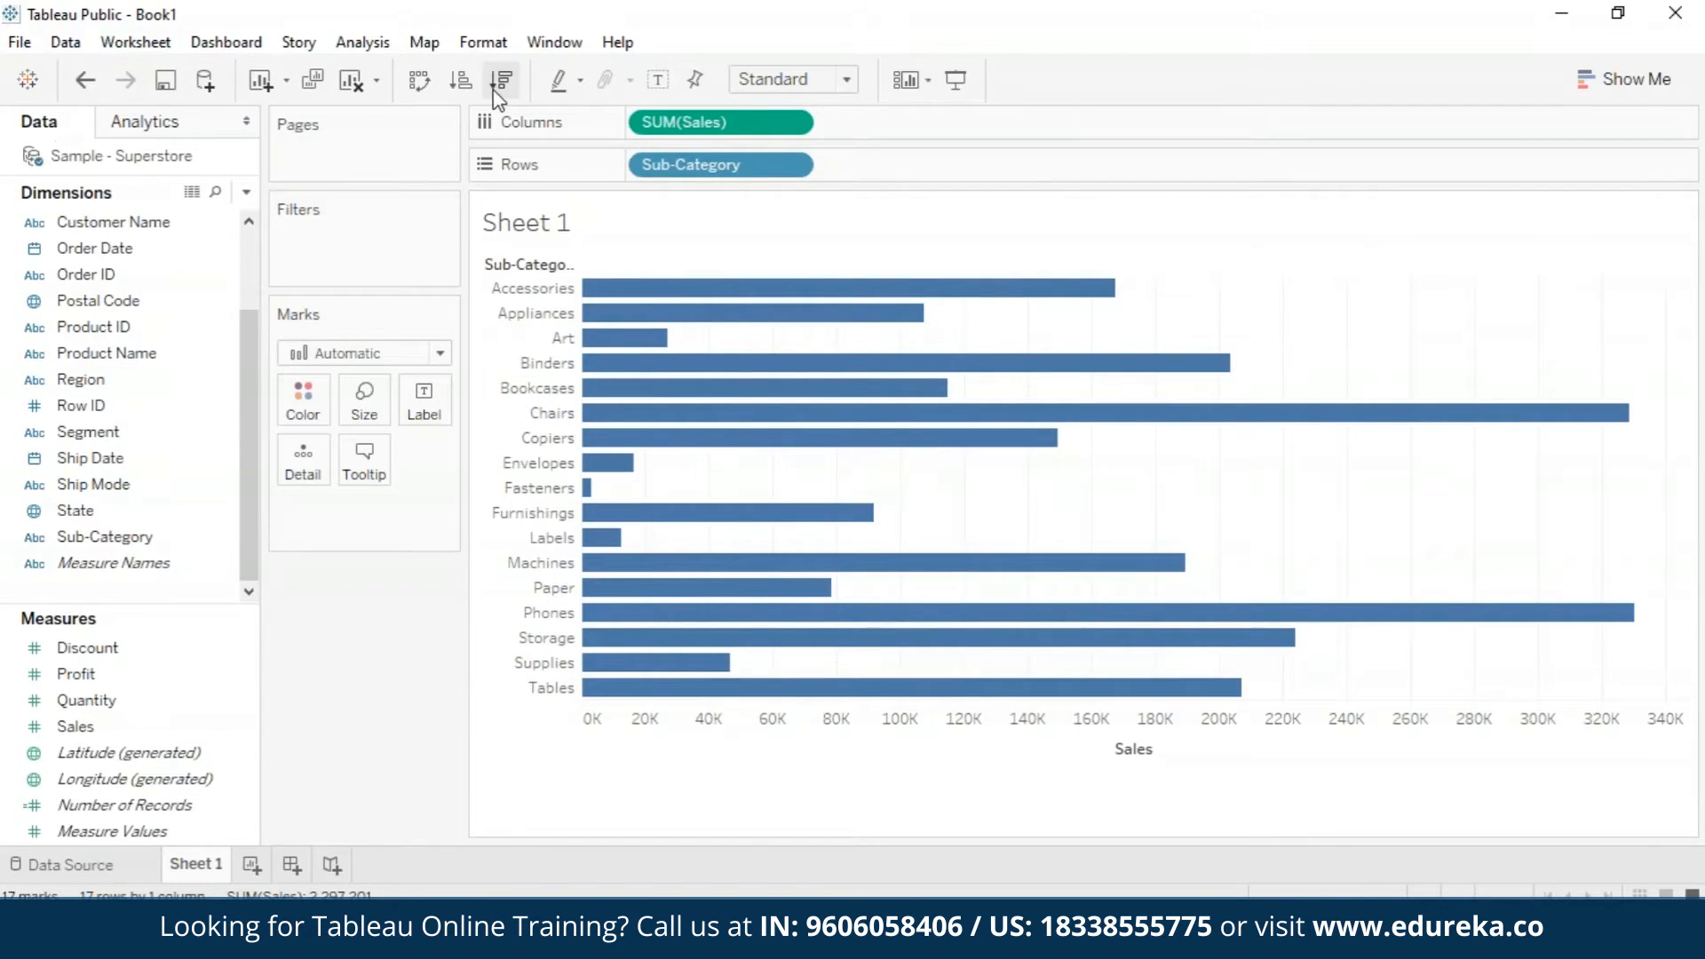
click(500, 81)
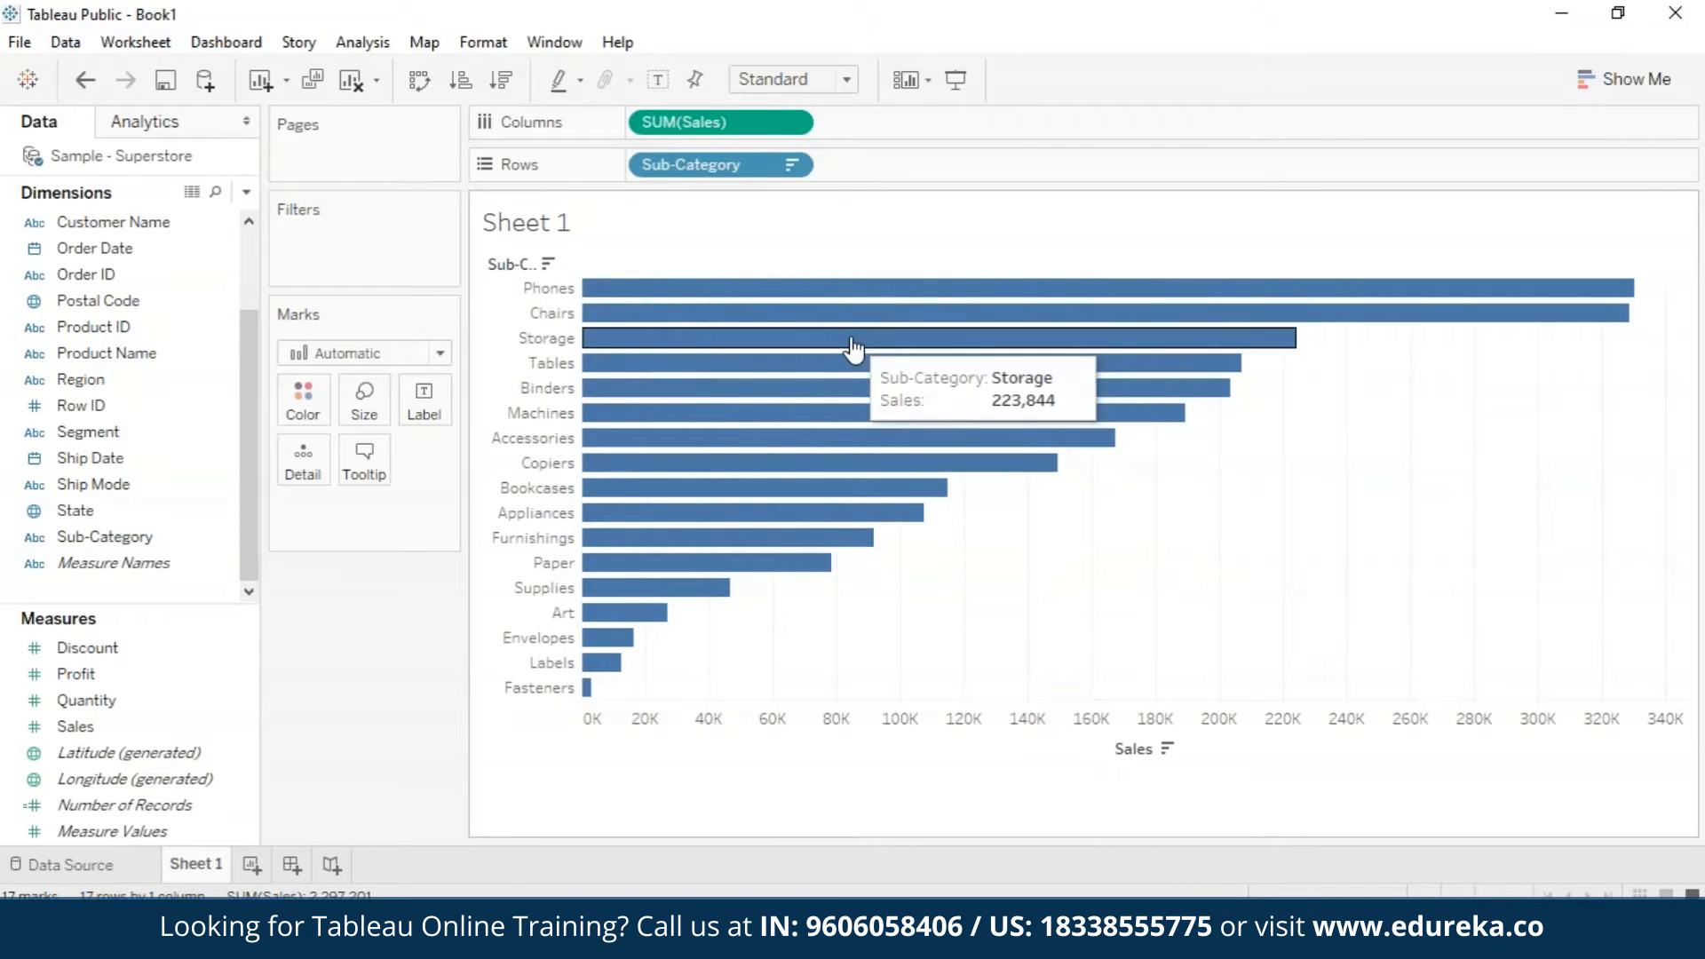
mouse_move(712, 288)
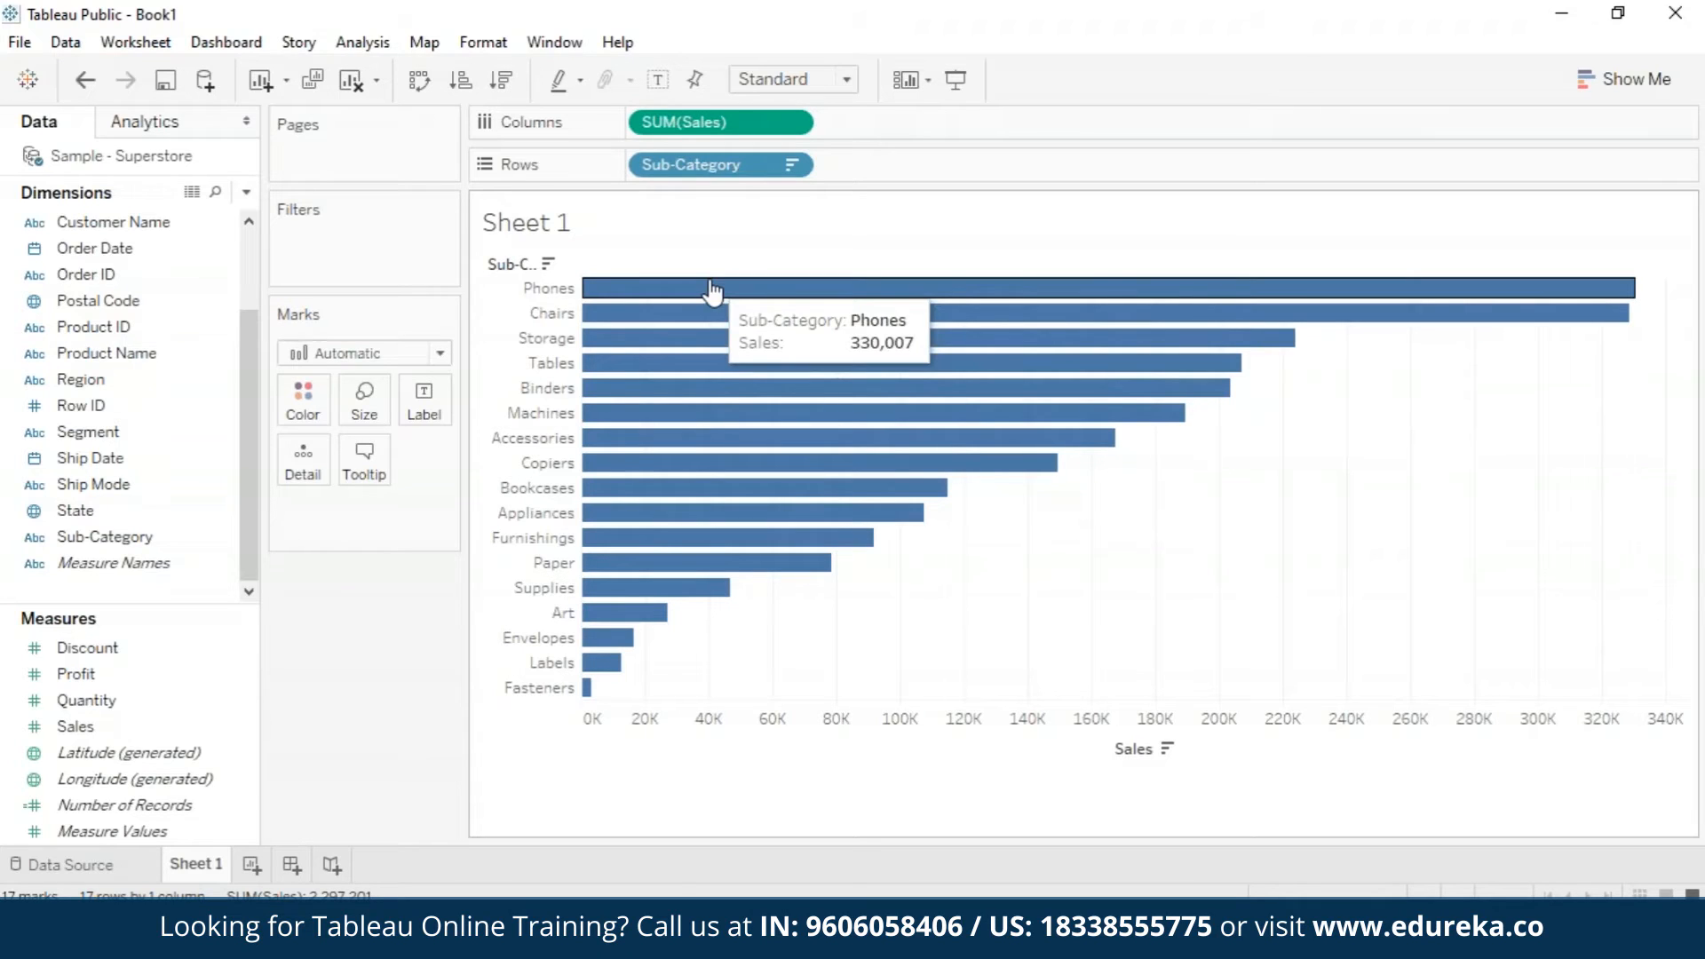
mouse_move(596, 687)
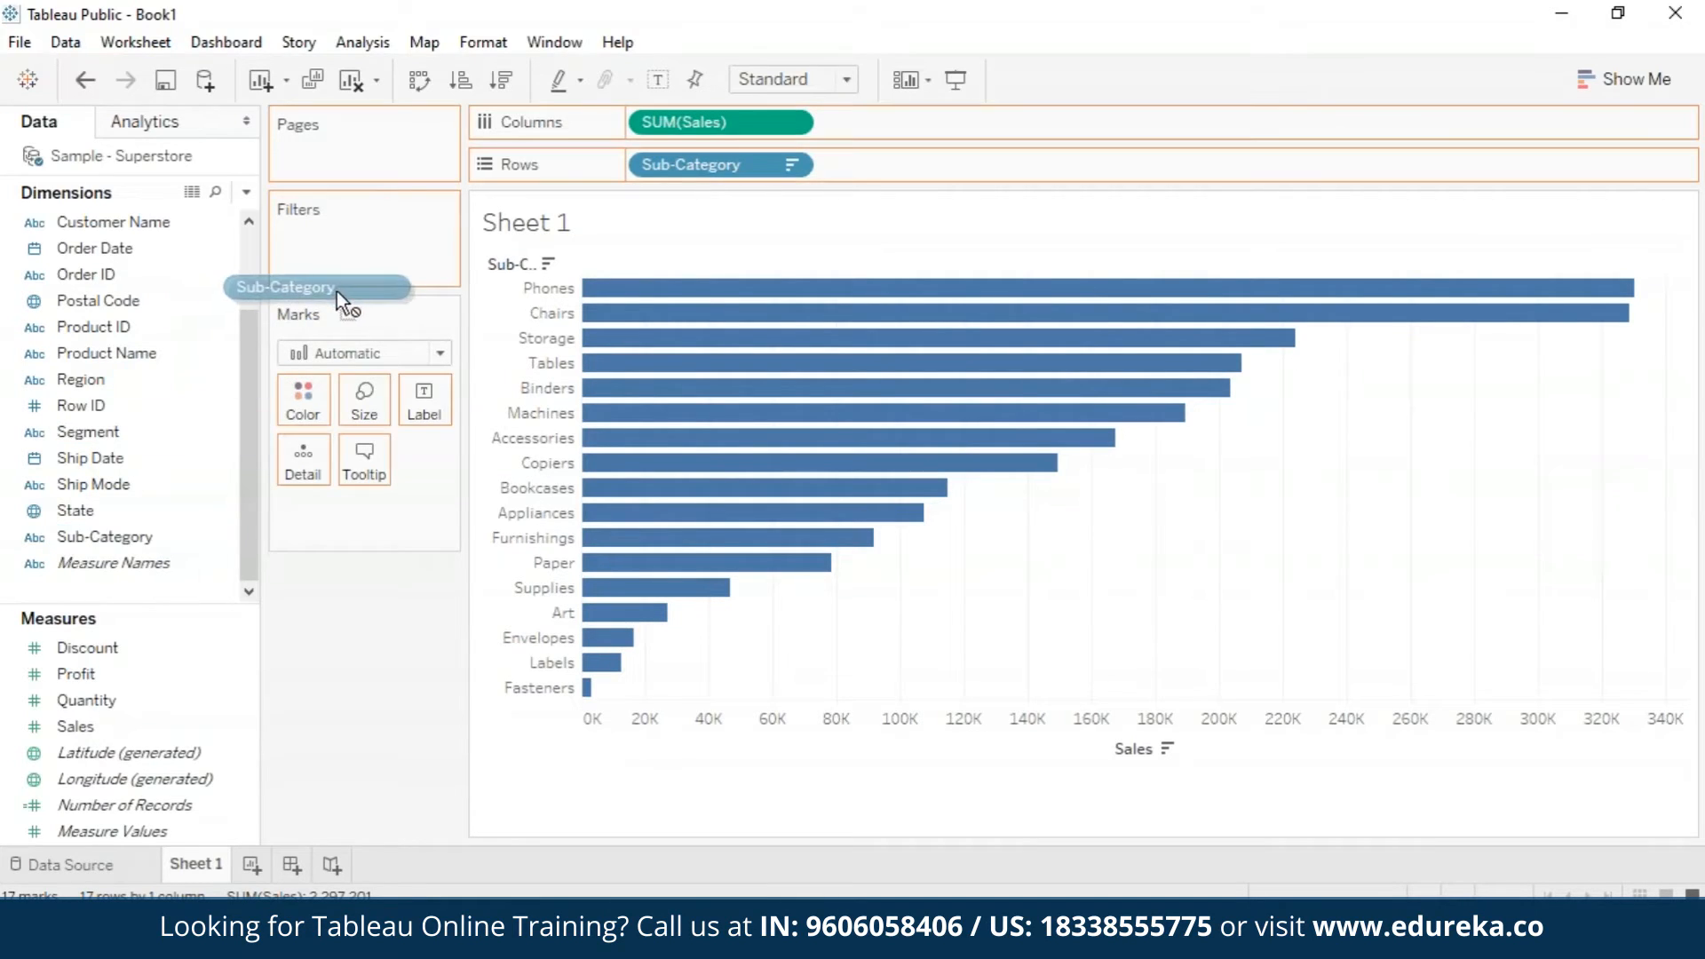
Step: Filter Sub-Category to the Top 10 by Sum of Sales, leaving ten bars
click(315, 286)
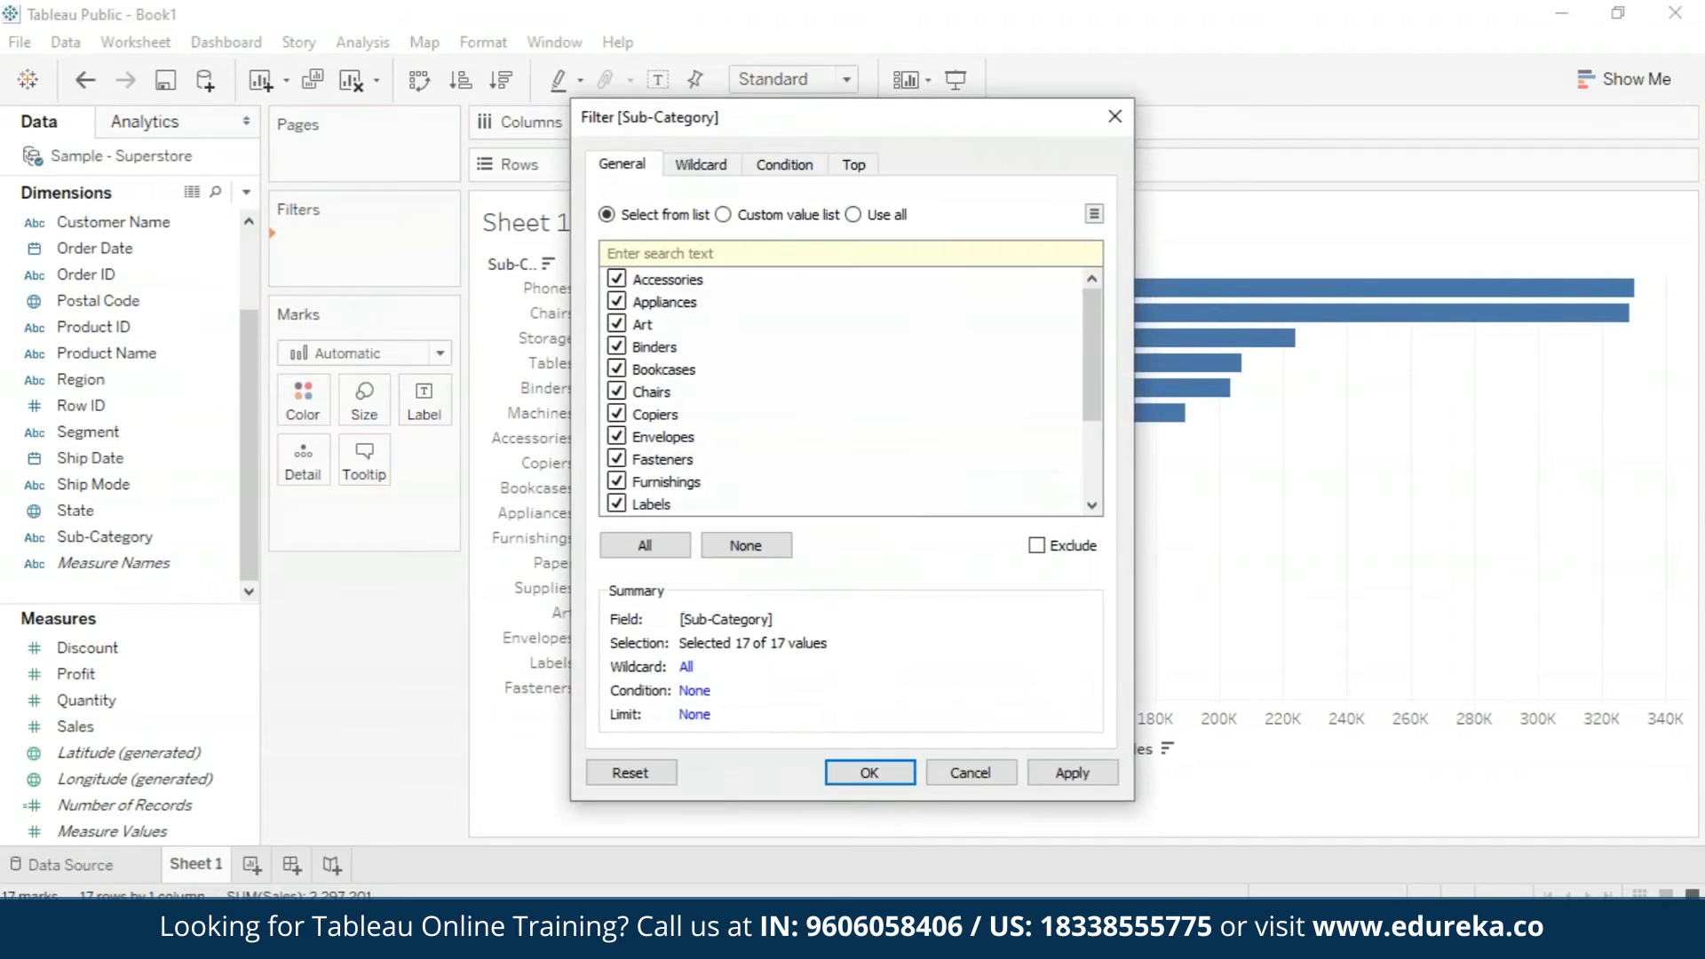
mouse_move(727, 334)
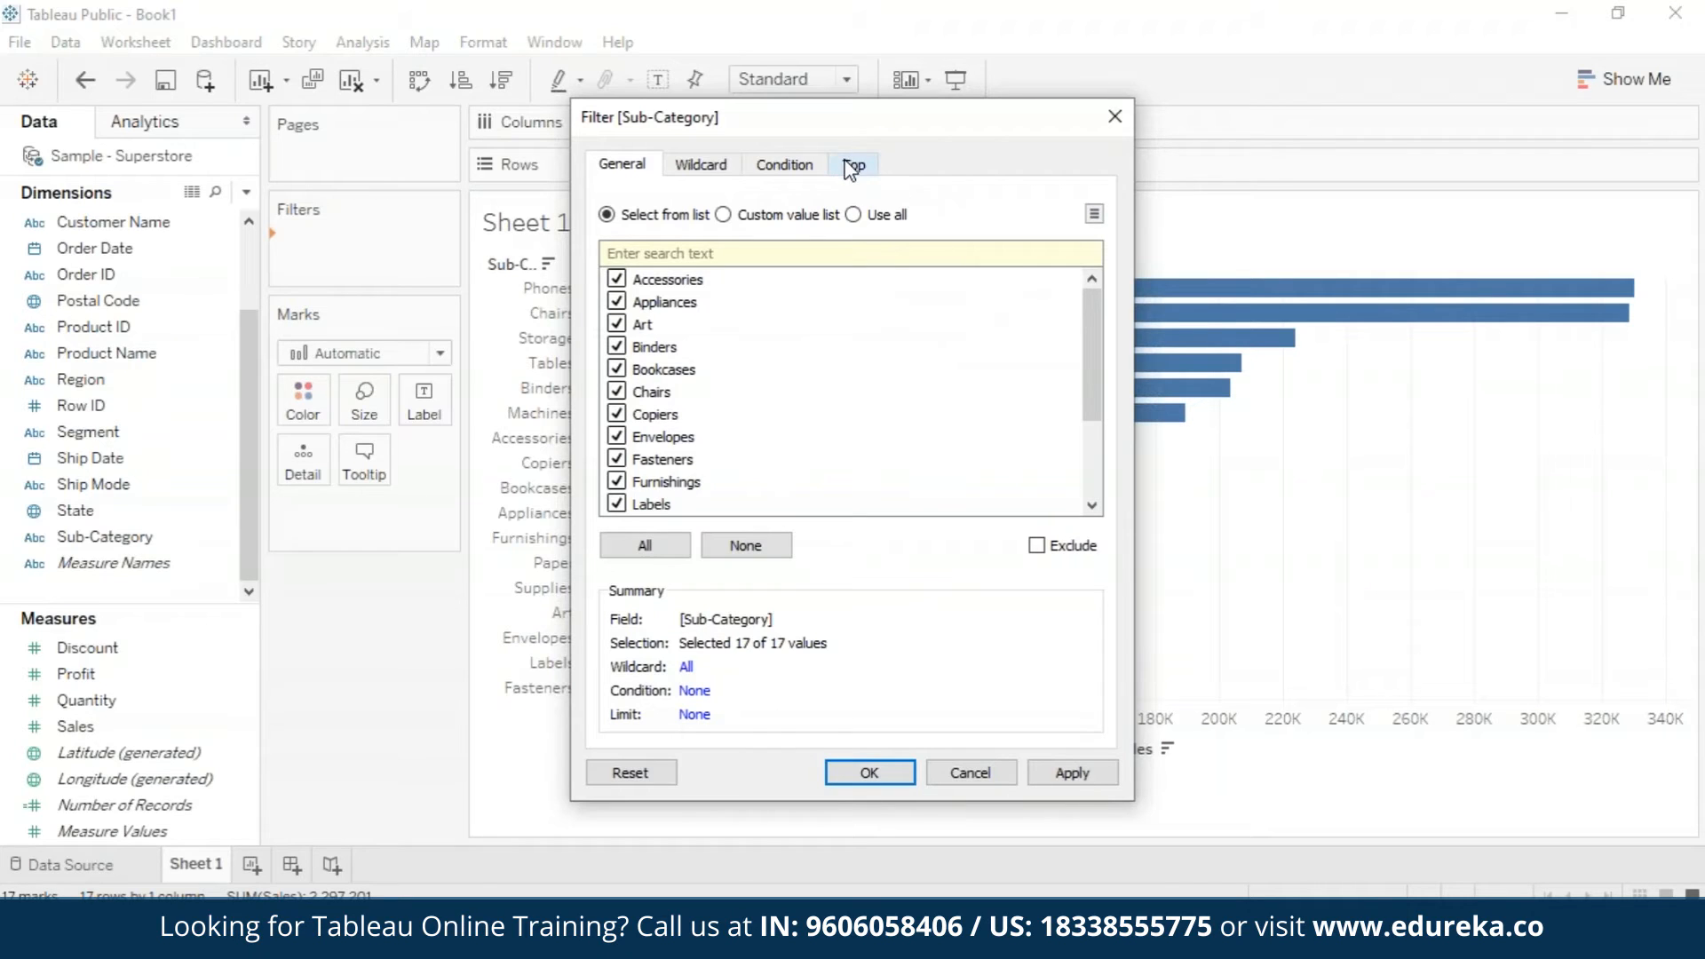
click(854, 164)
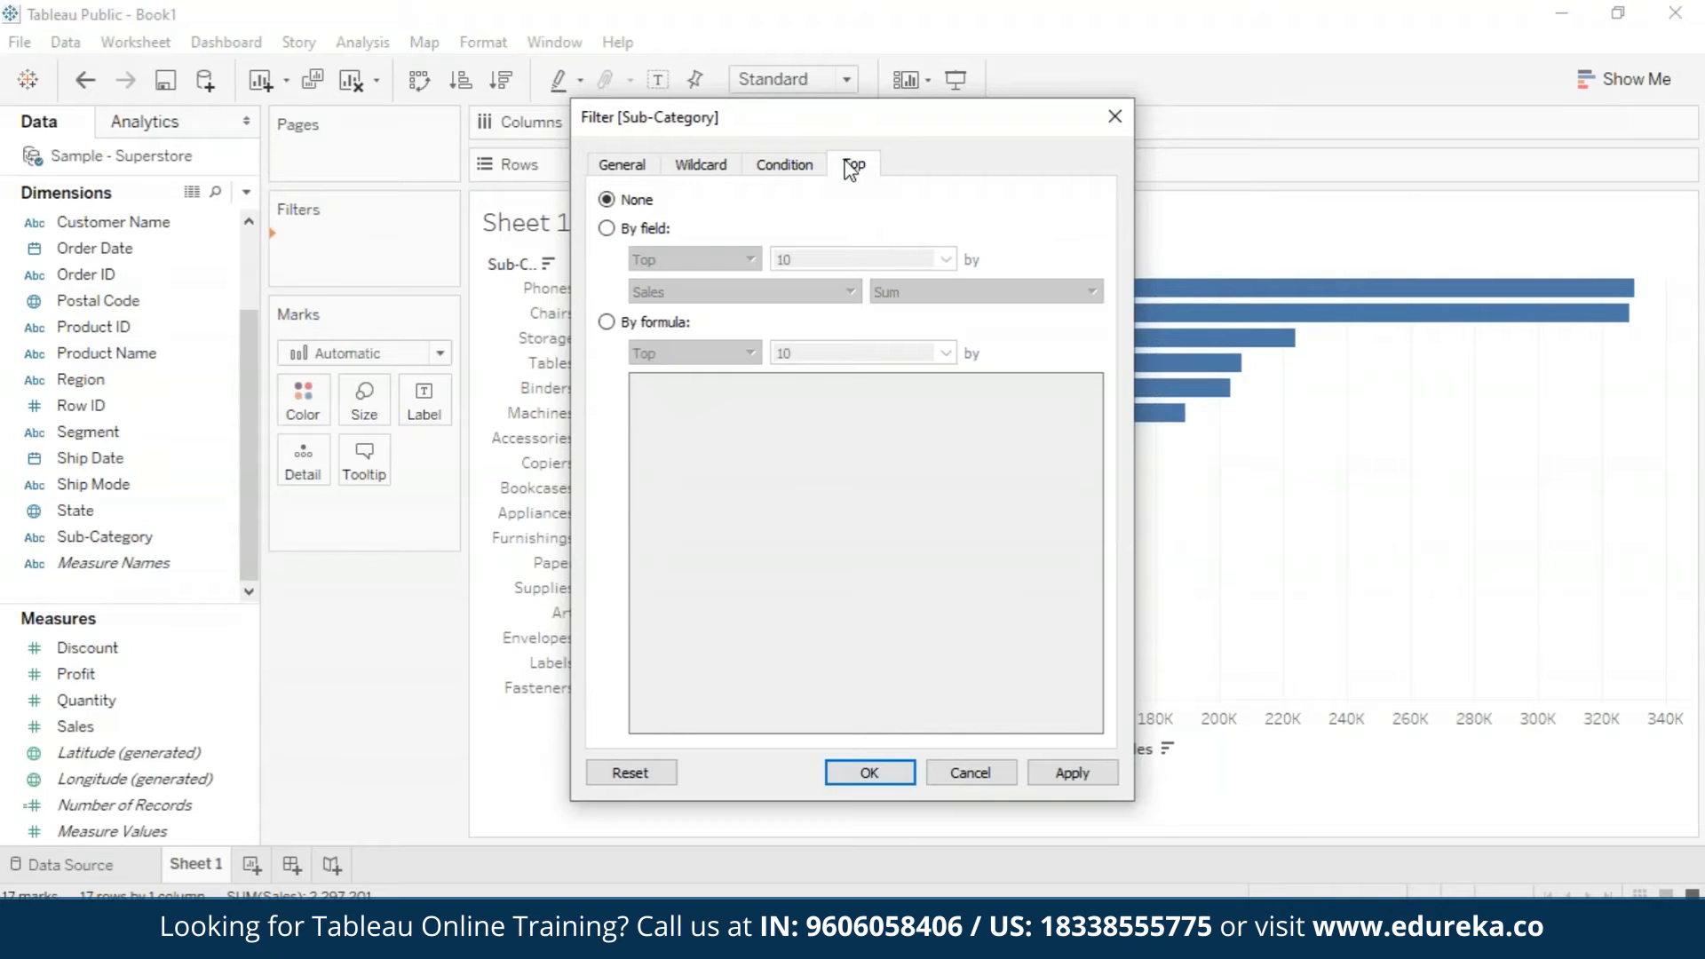
mouse_move(604, 310)
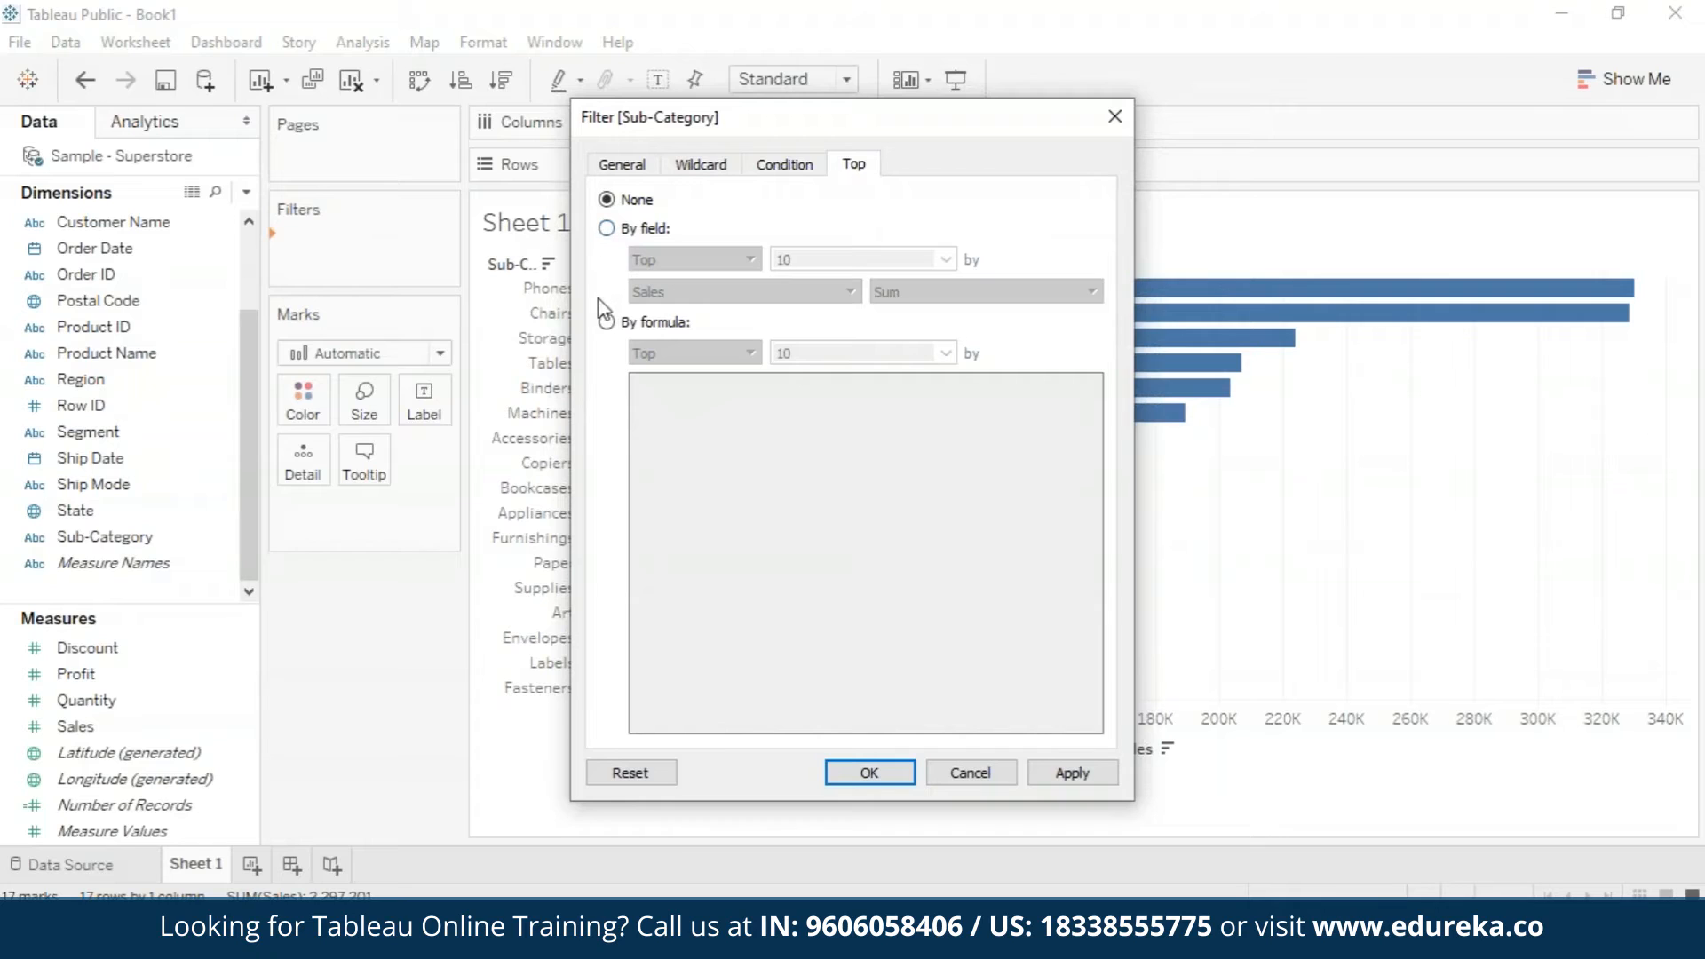
click(606, 228)
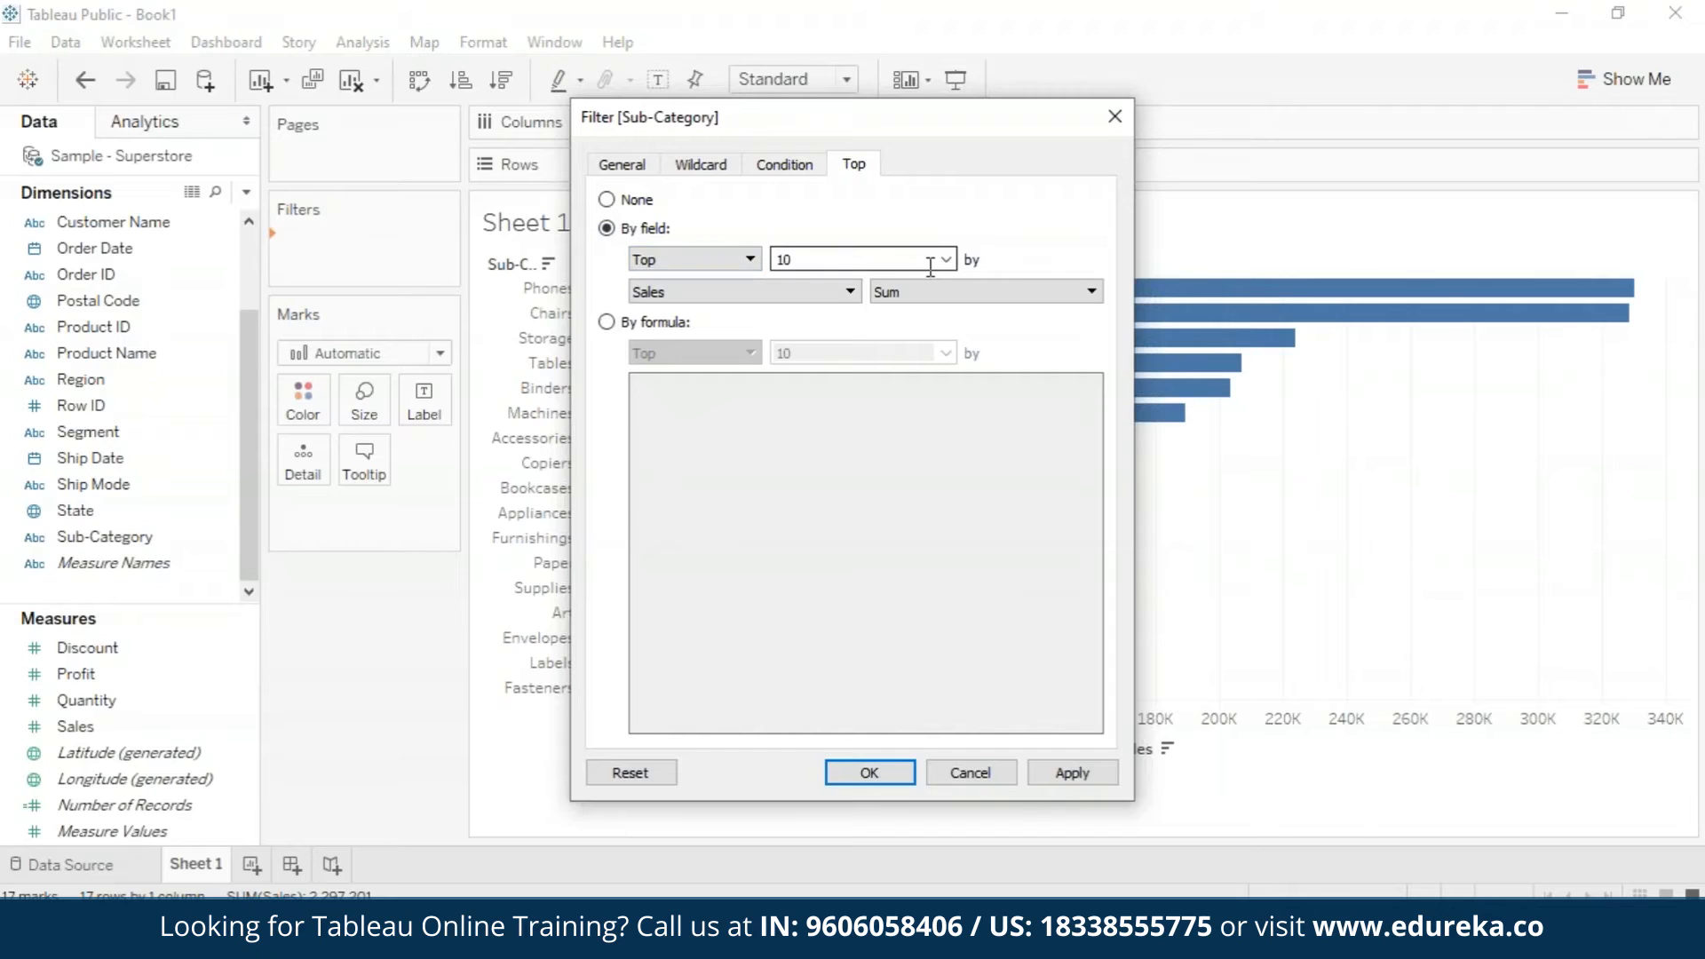
click(1071, 772)
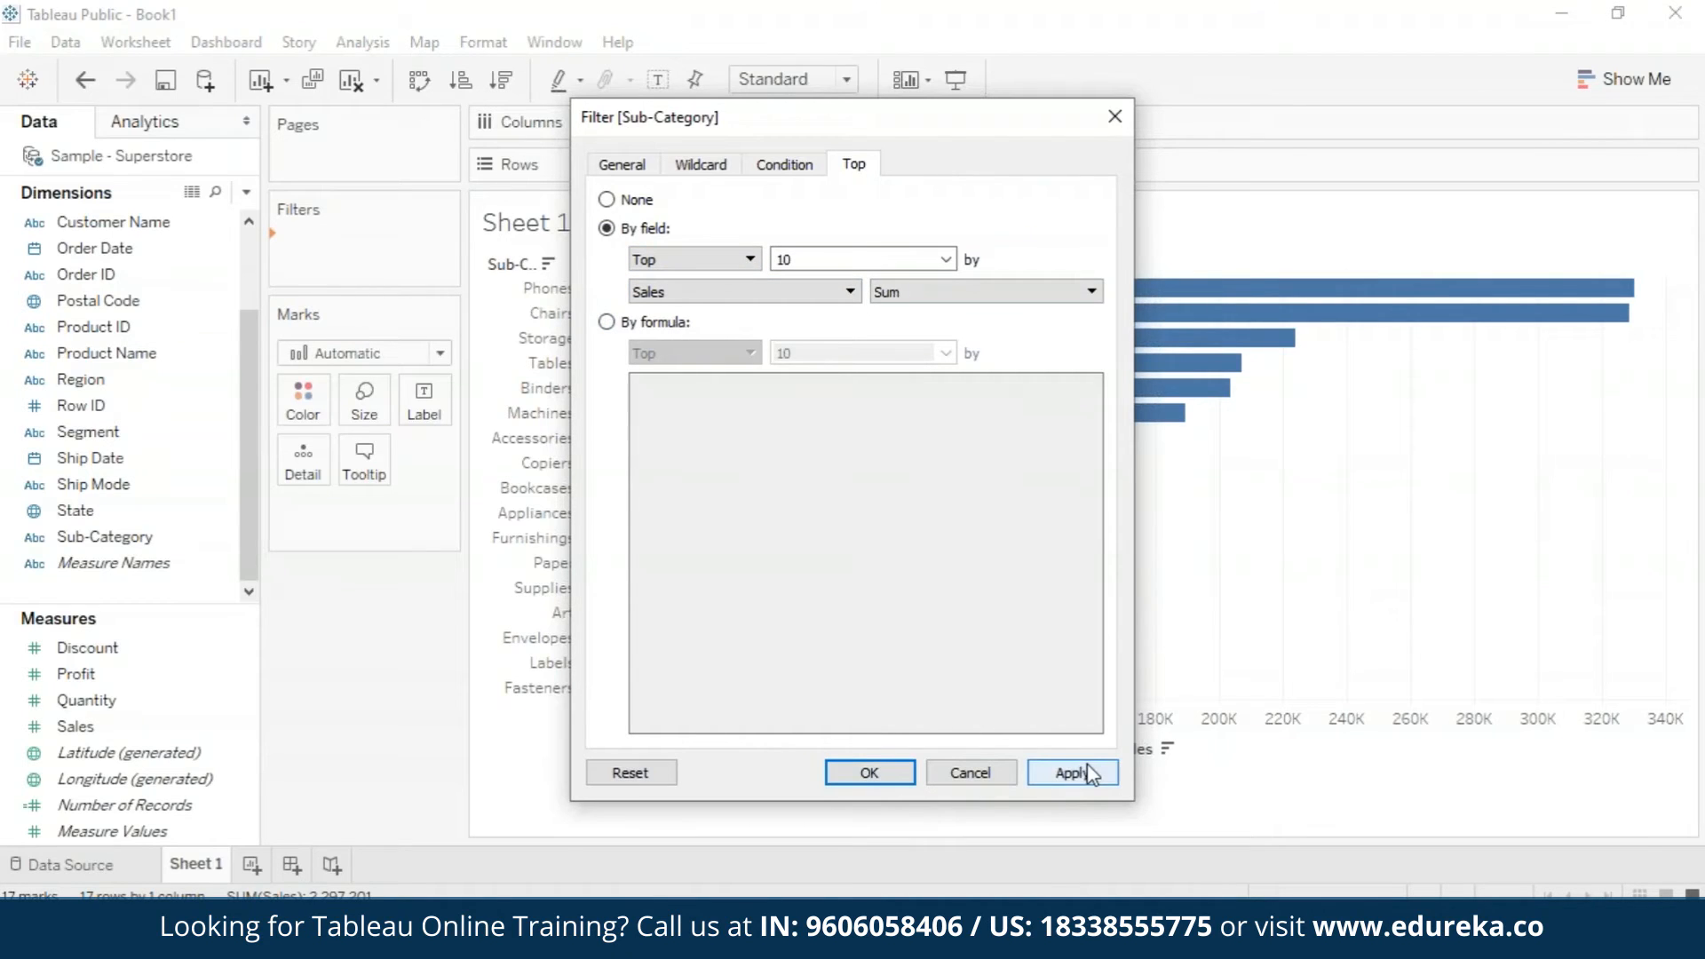
click(1071, 772)
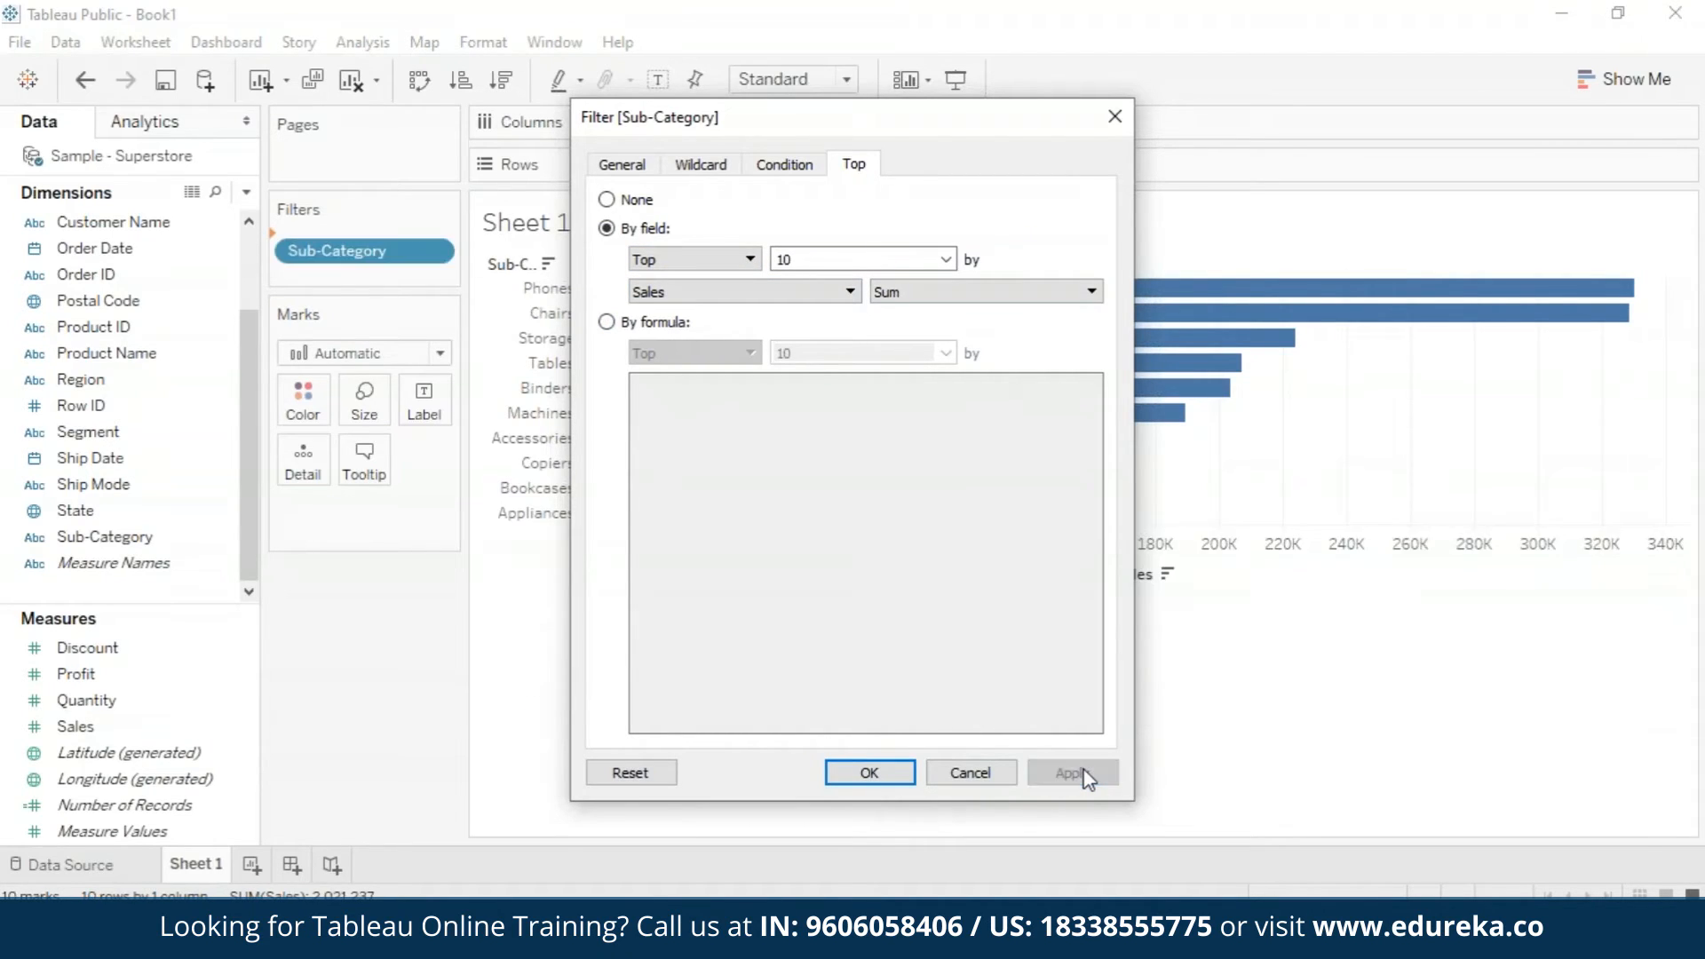
click(867, 771)
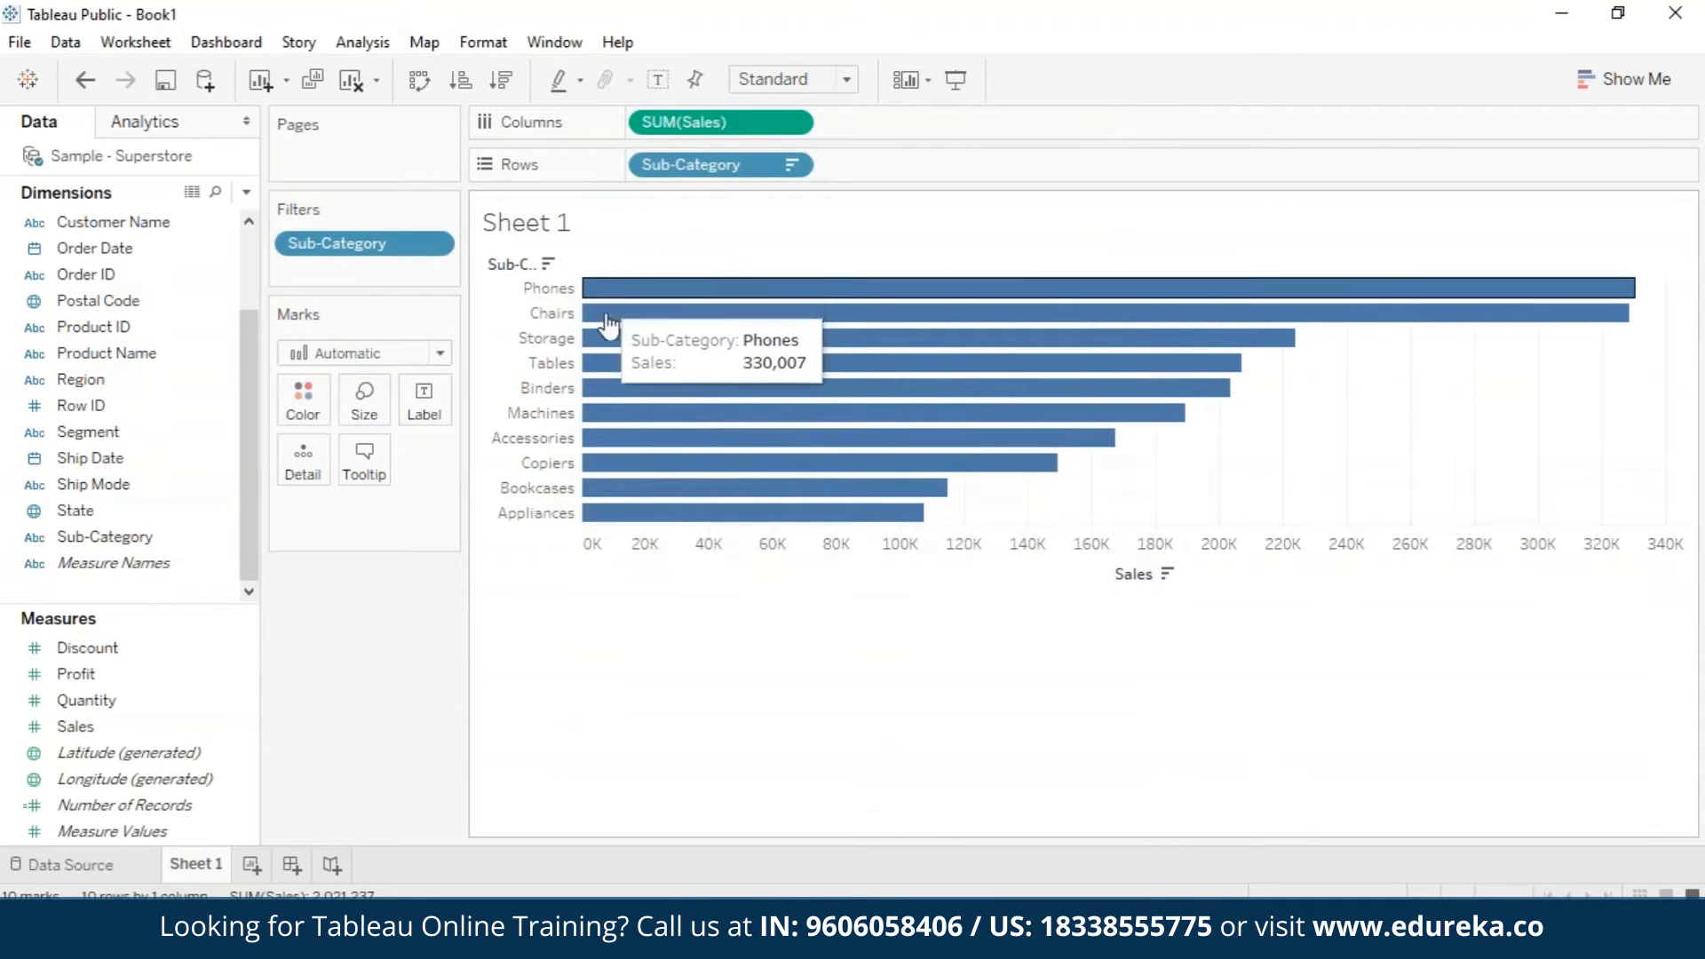
Step: Add a Category filter keeping only Furniture, showing Chairs, Tables and Bookcases
click(76, 726)
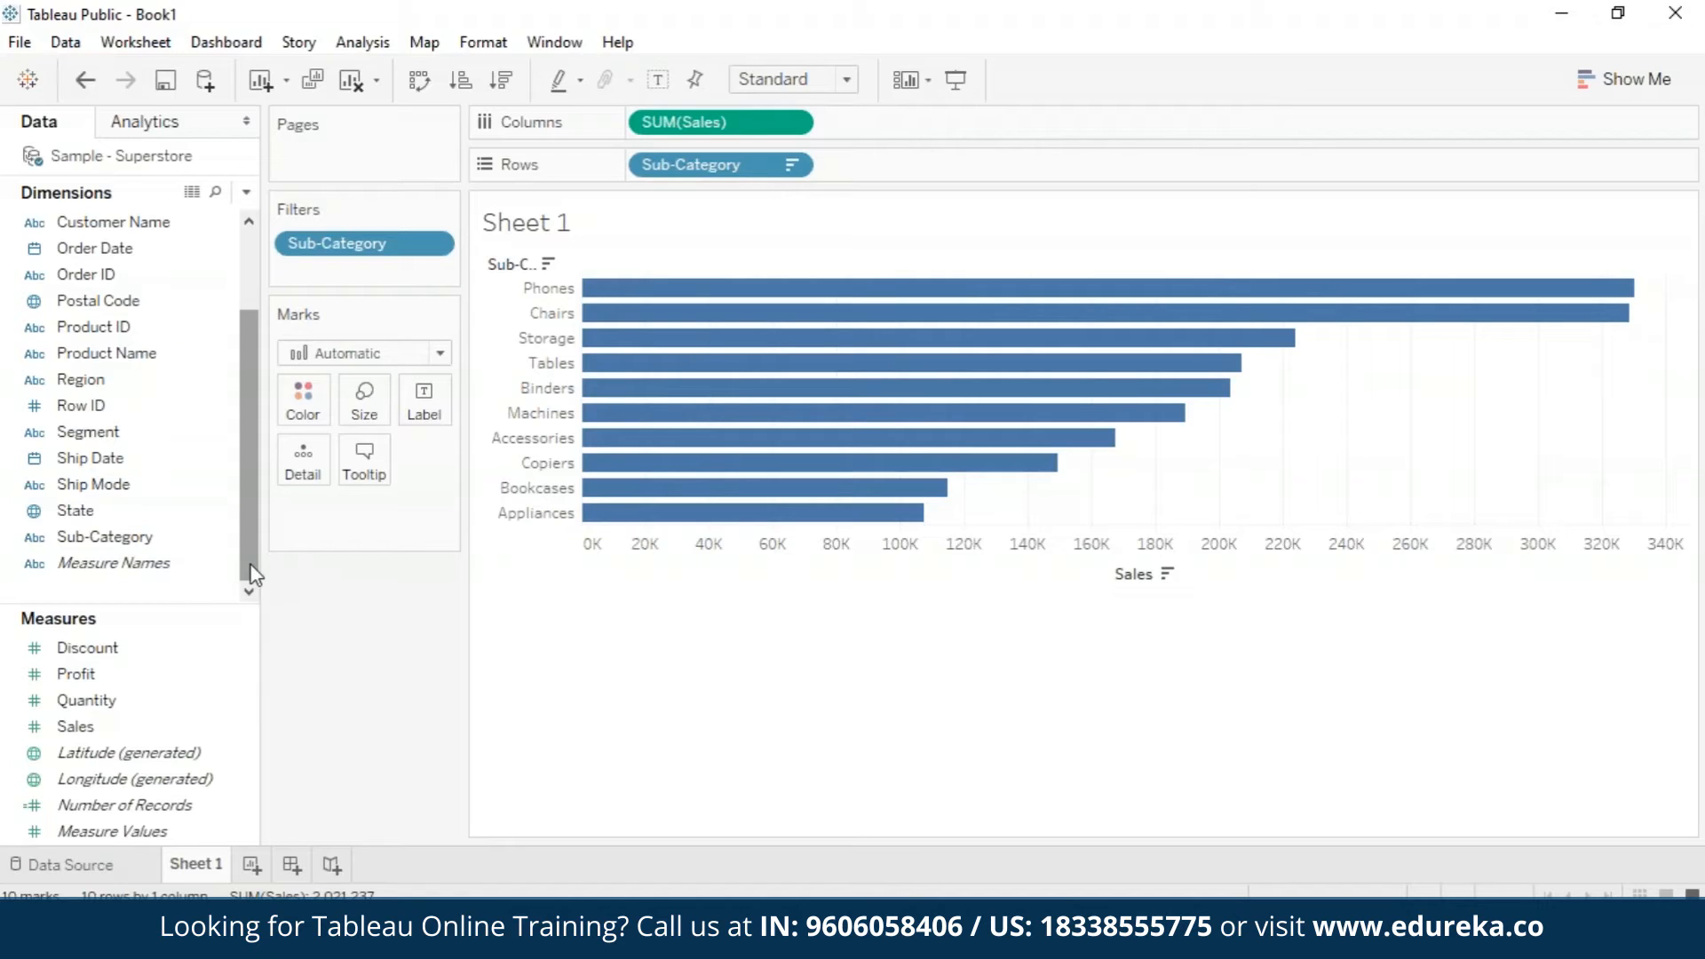
mouse_move(255, 547)
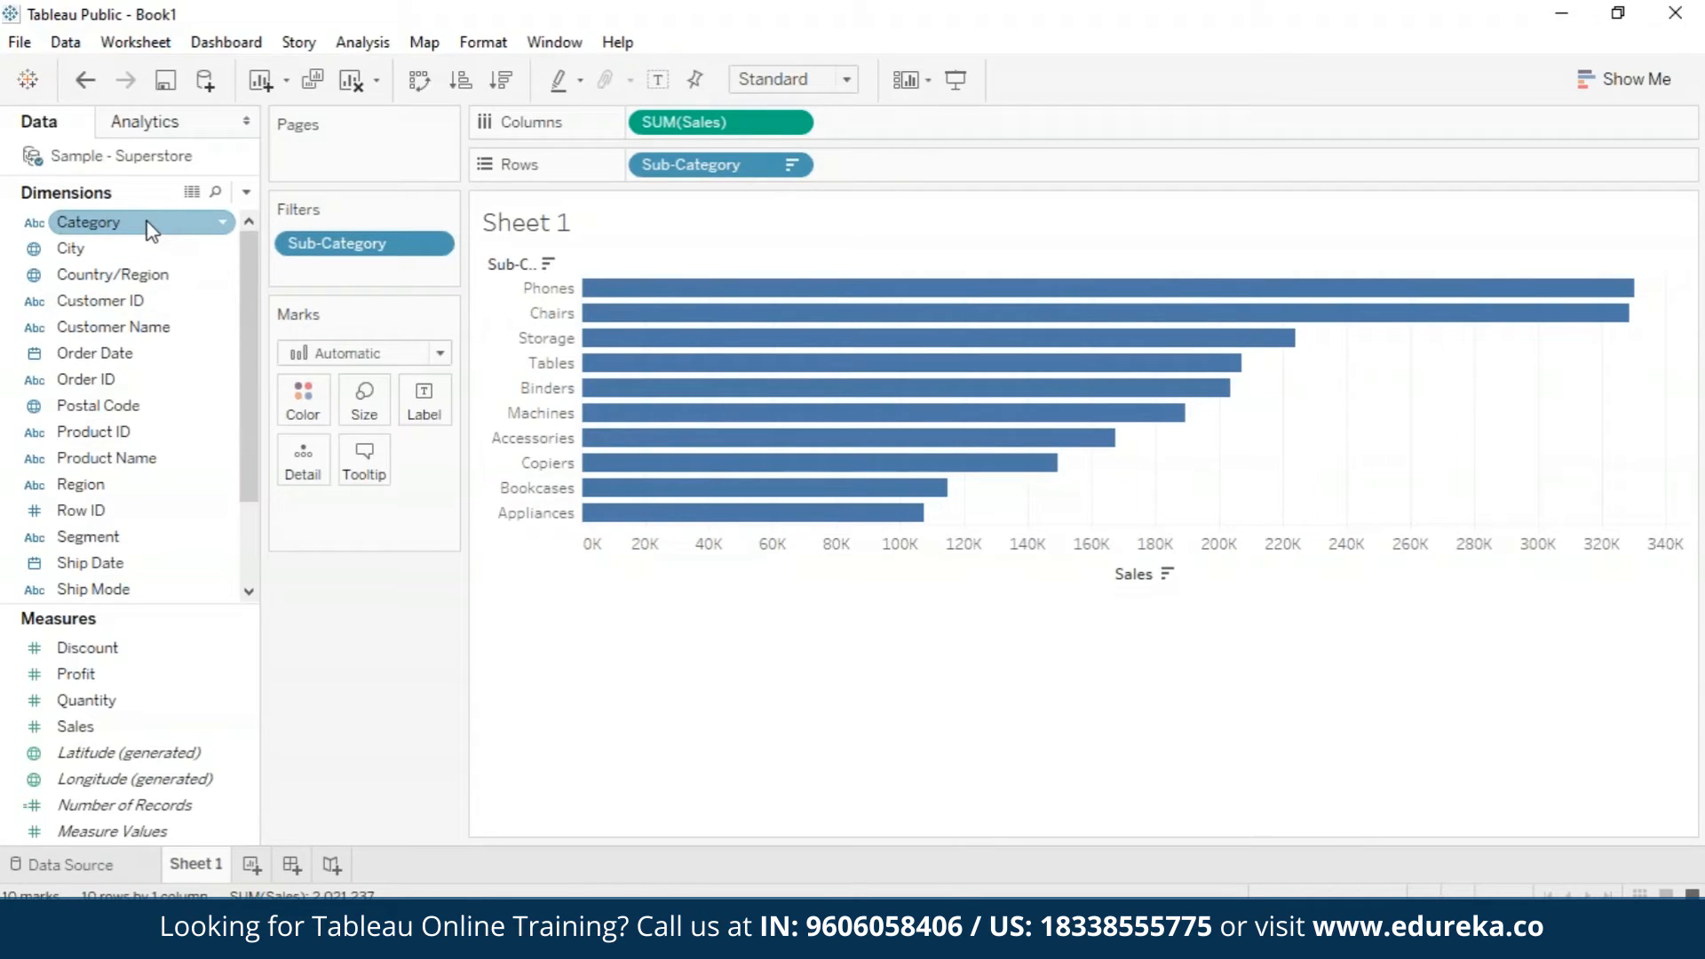
drag(89, 222, 321, 262)
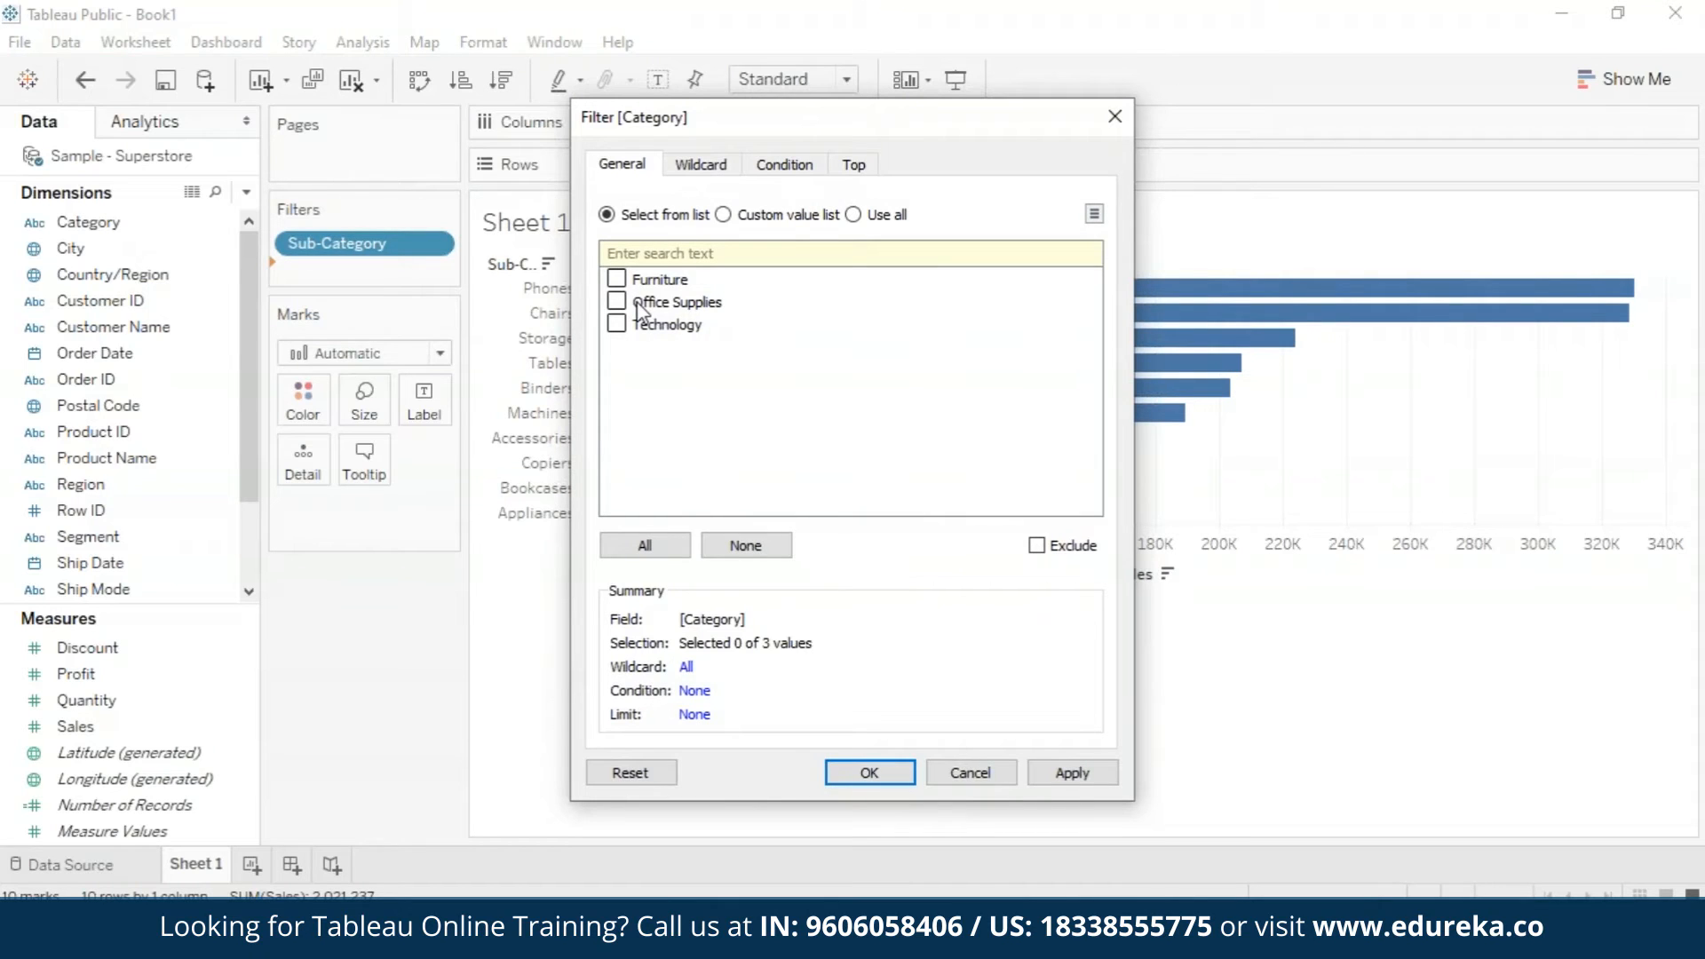
click(616, 278)
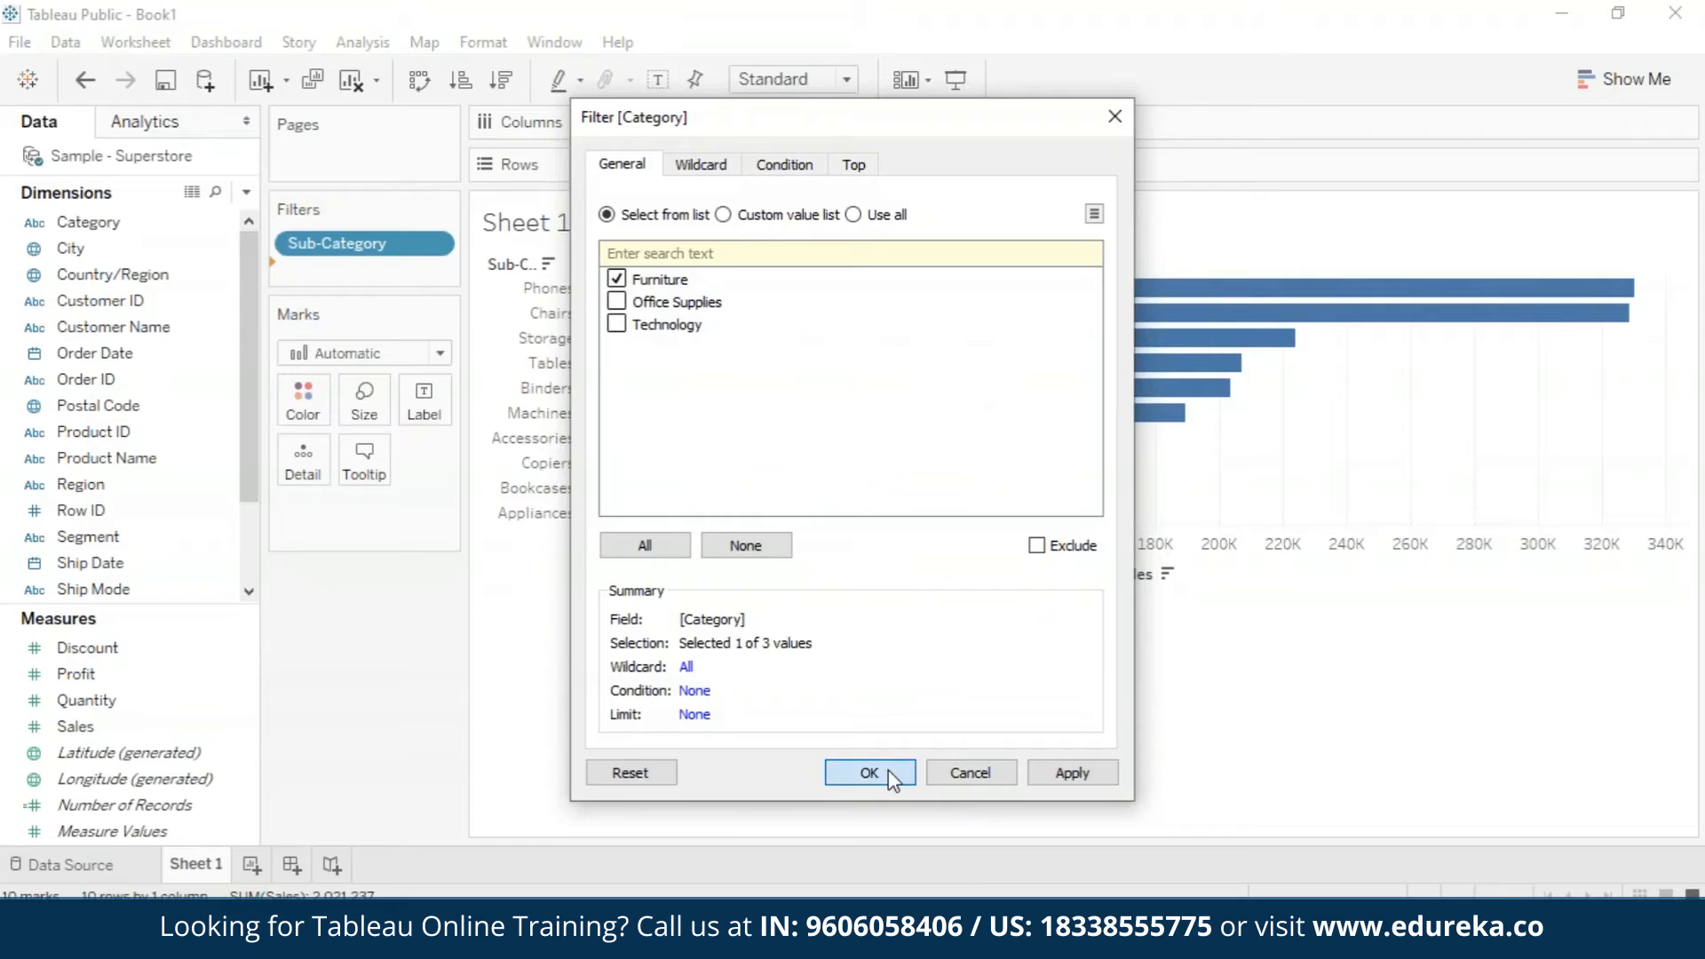
click(868, 772)
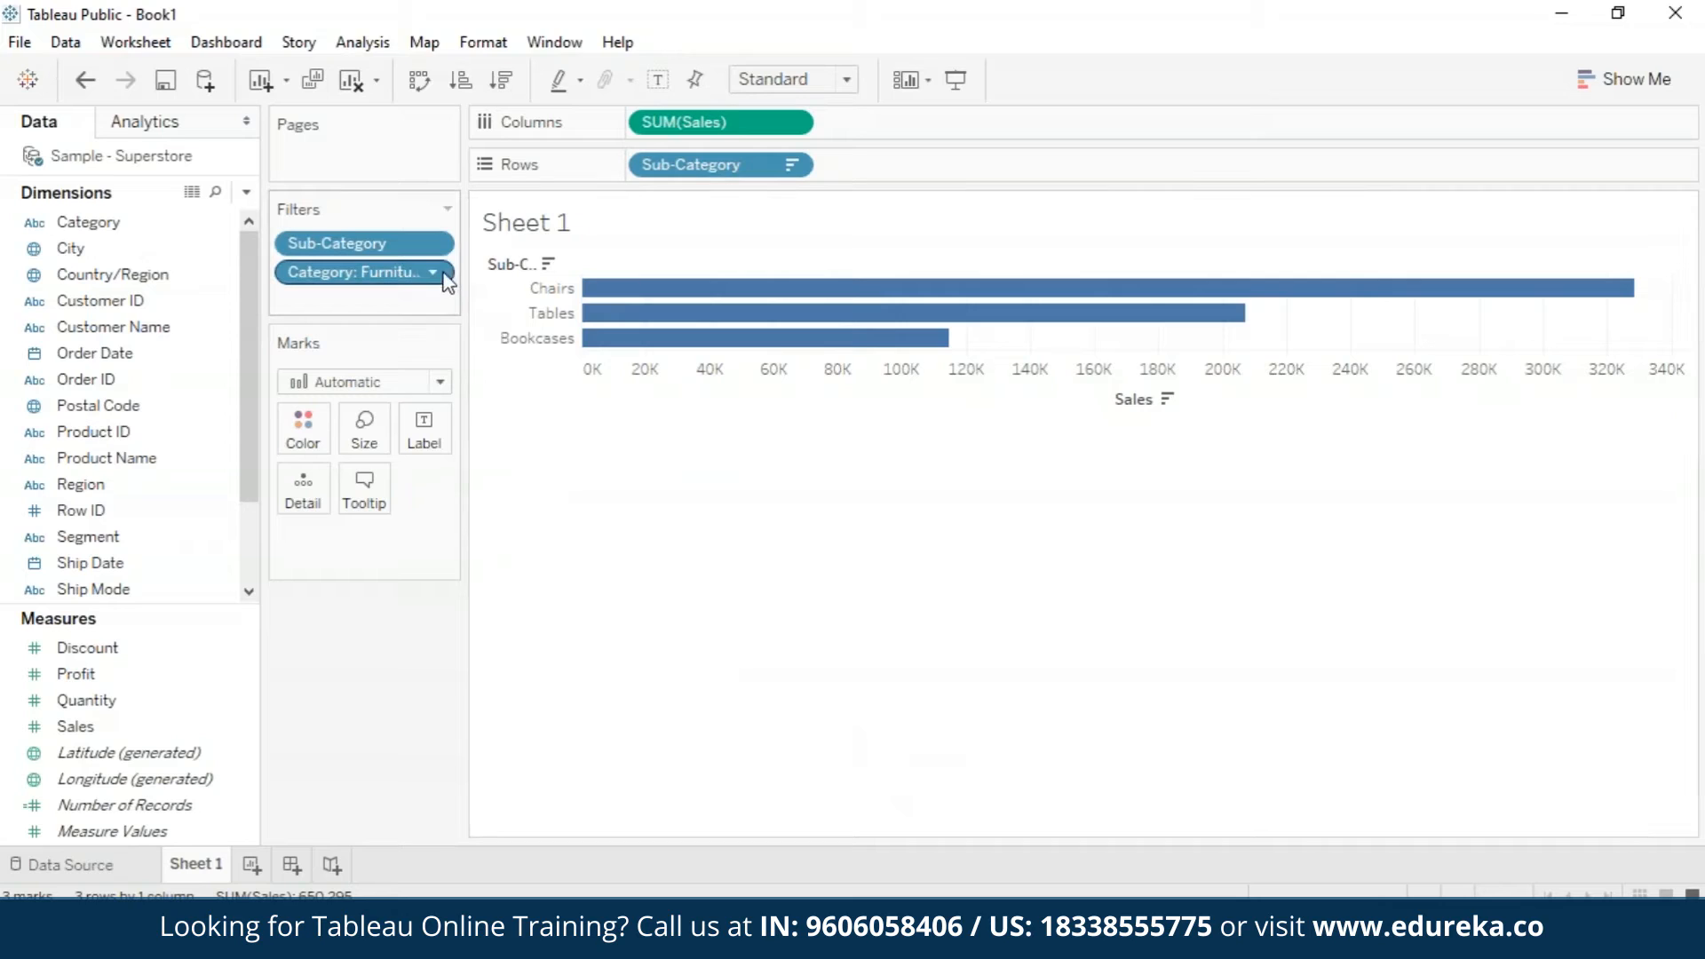
Step: Add the Category: Furniture filter to context, so Furnishings joins the chart
click(439, 272)
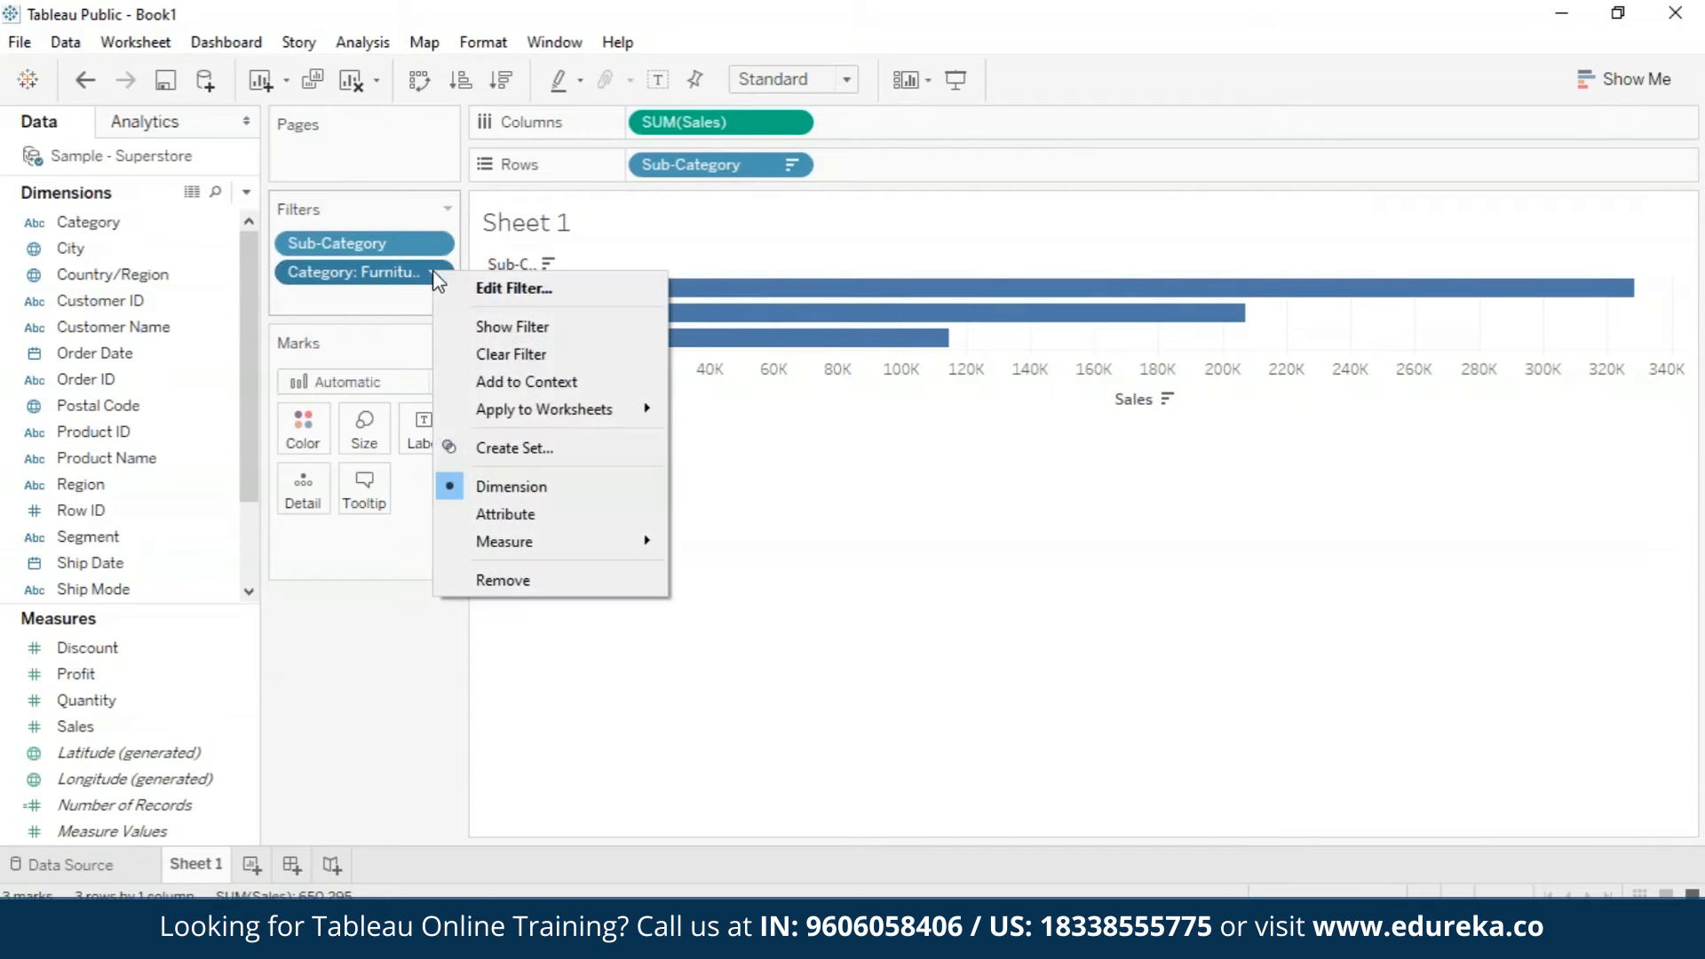
mouse_move(544, 408)
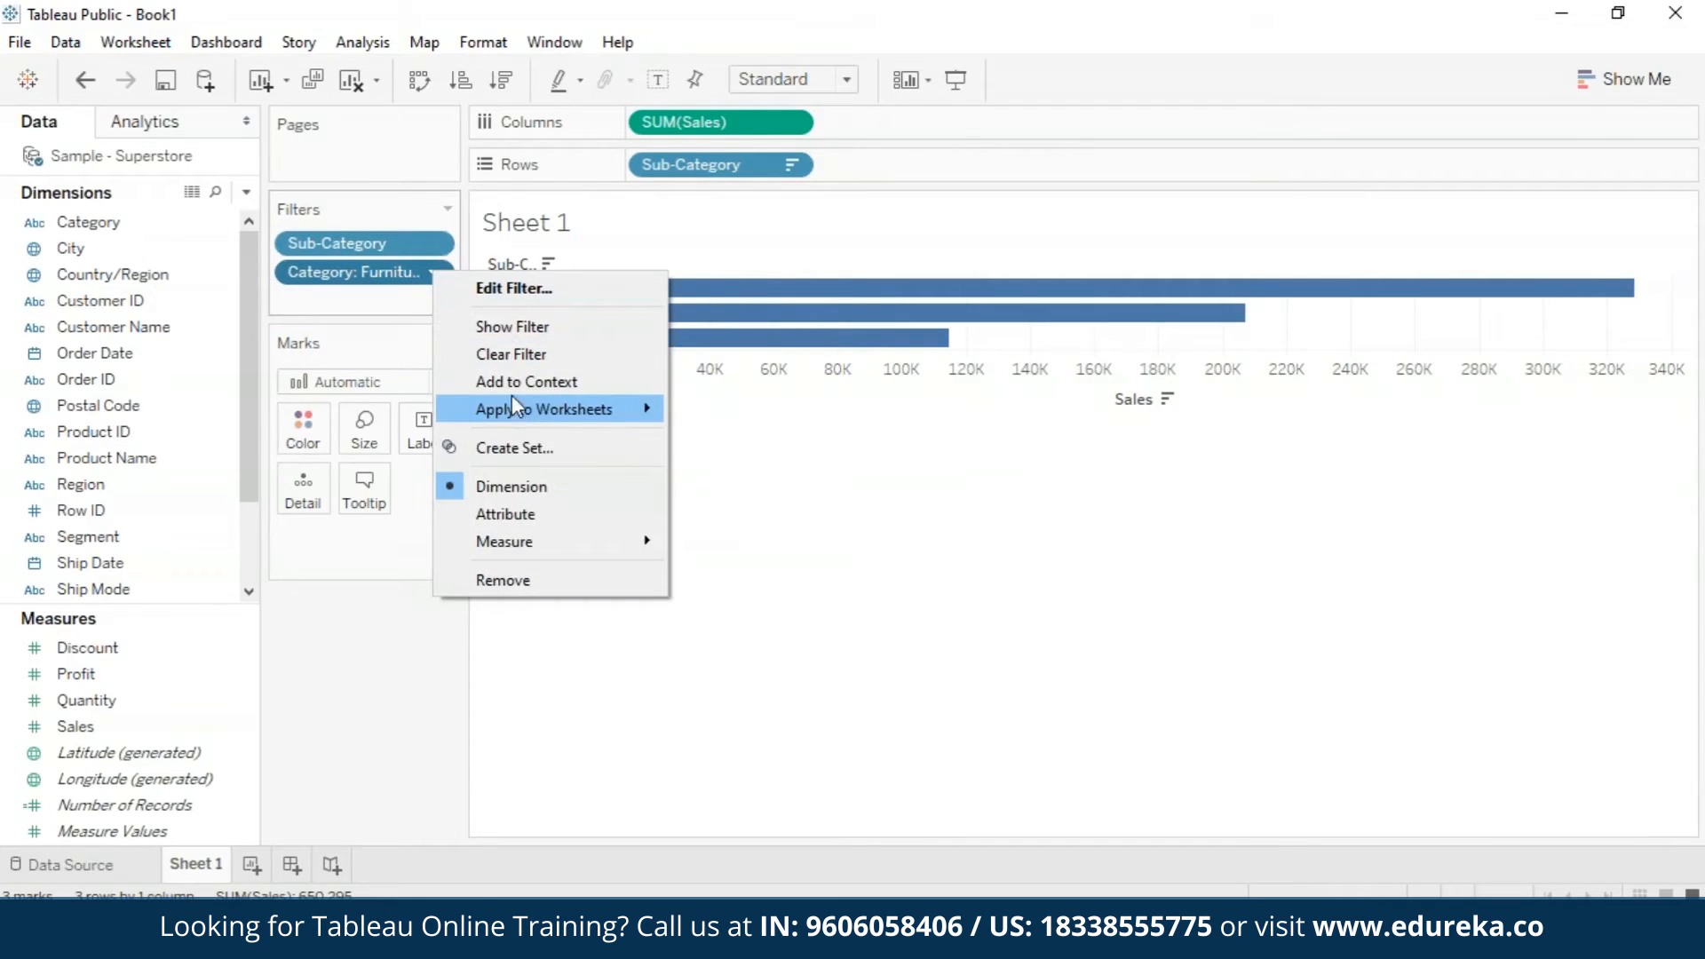
mouse_move(525, 381)
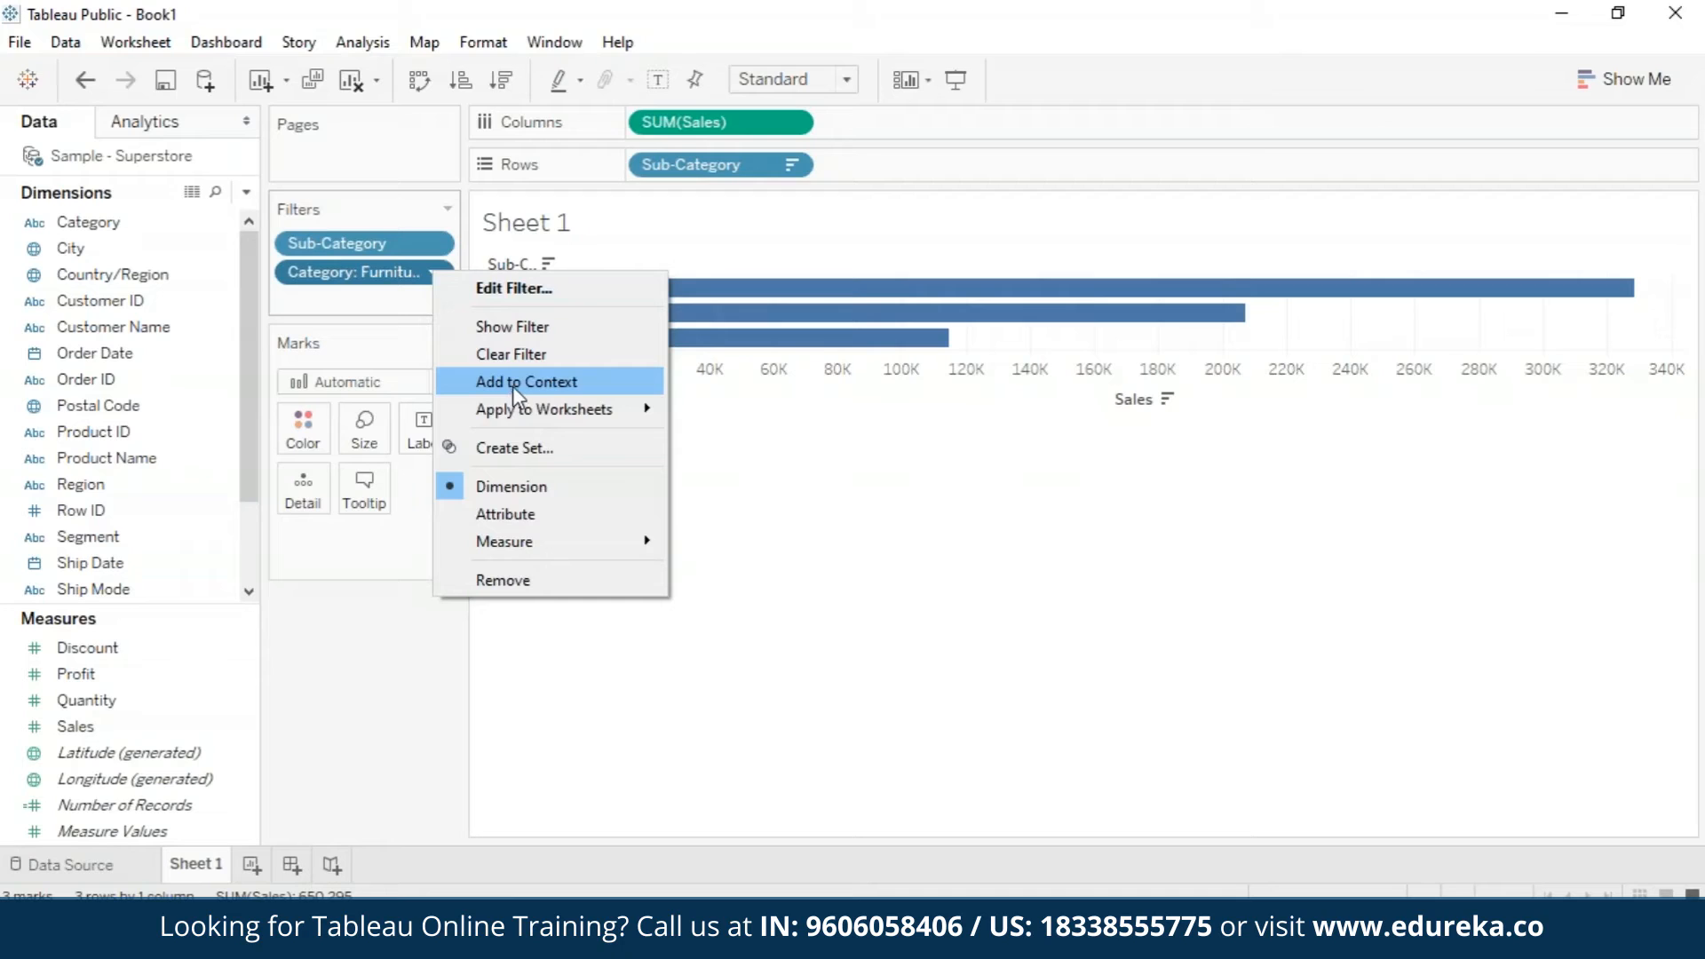
click(524, 381)
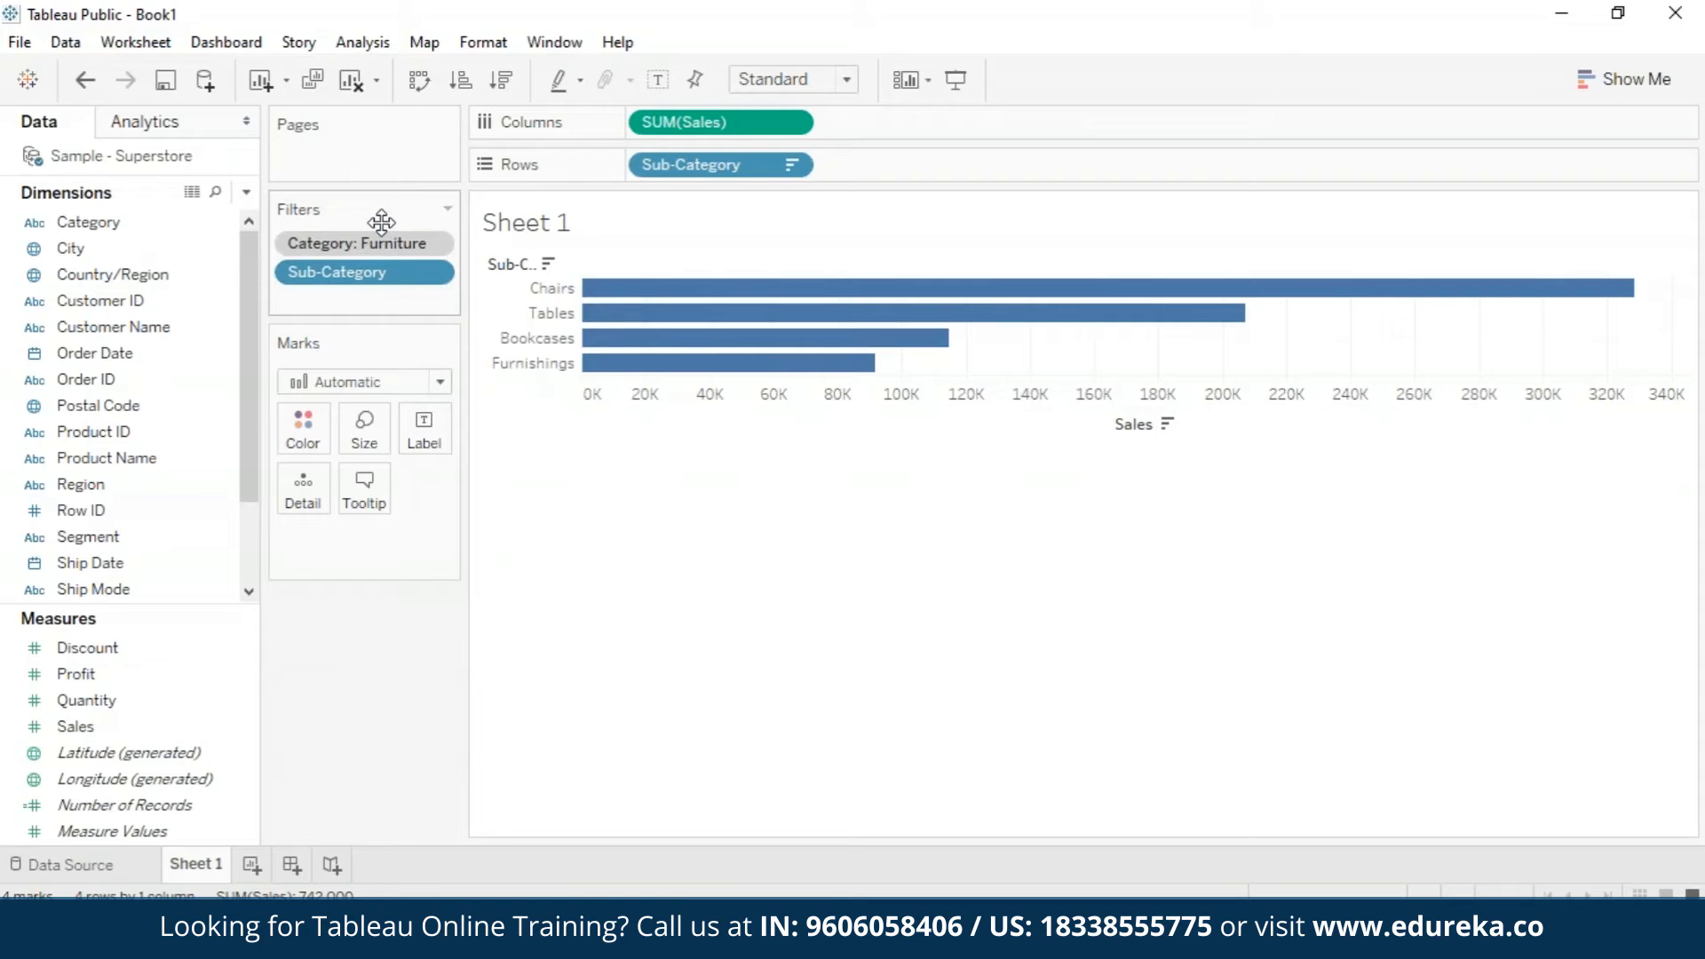
mouse_move(924, 312)
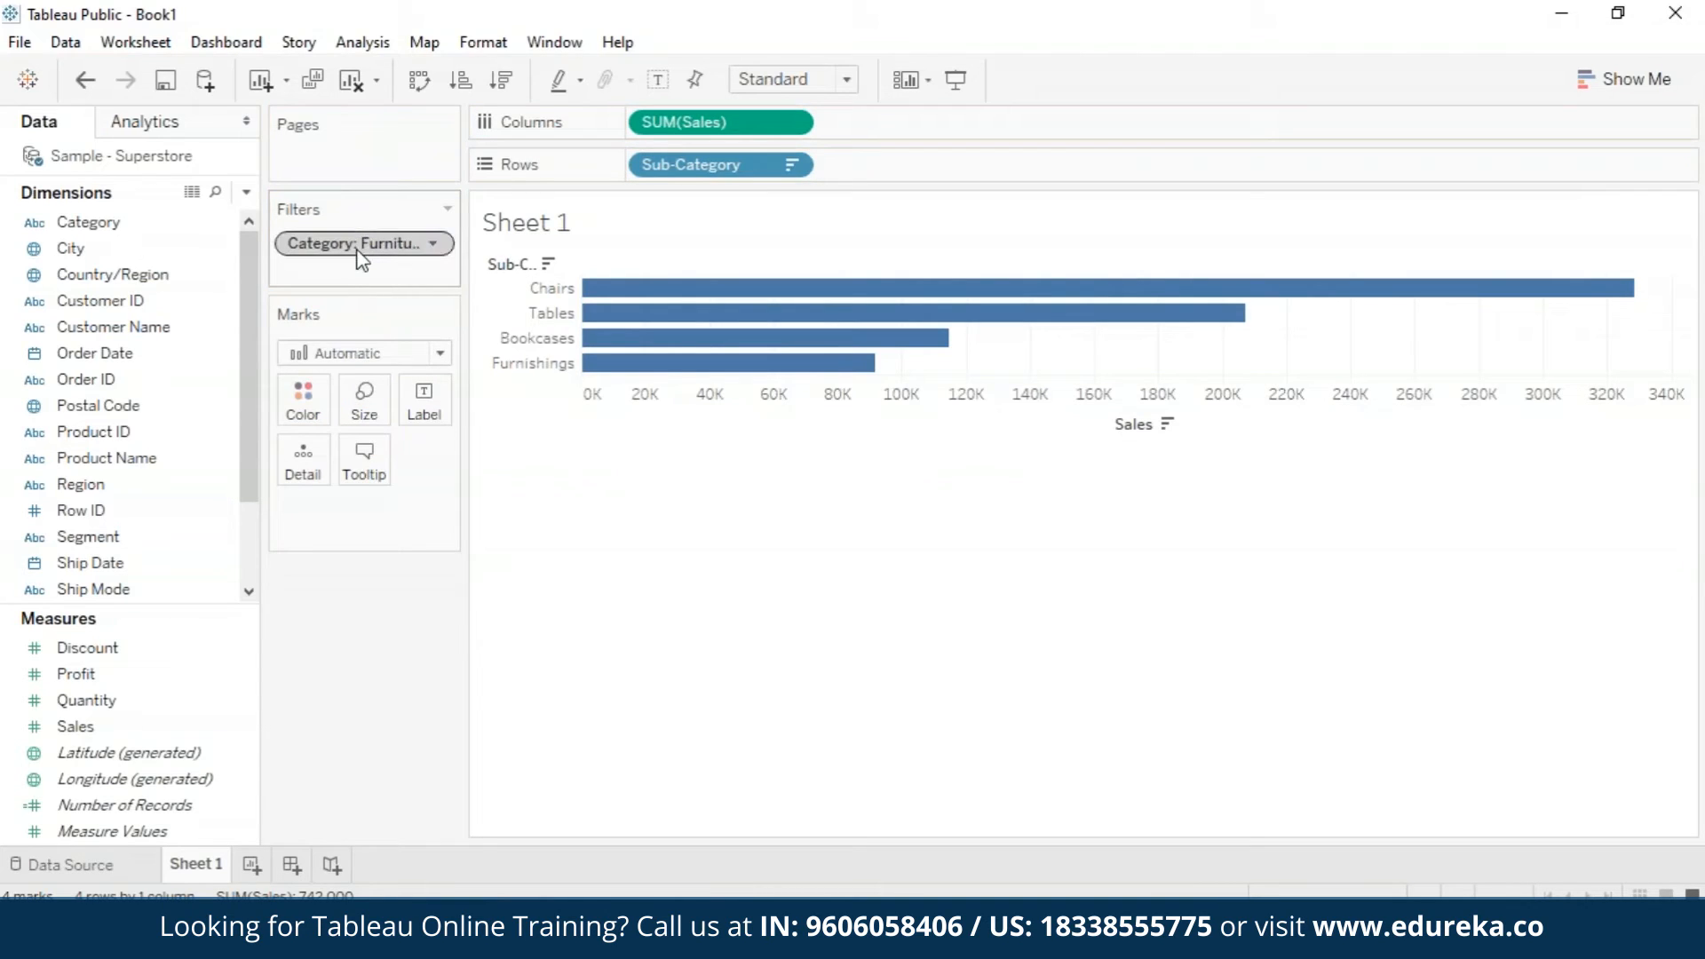
mouse_move(363, 242)
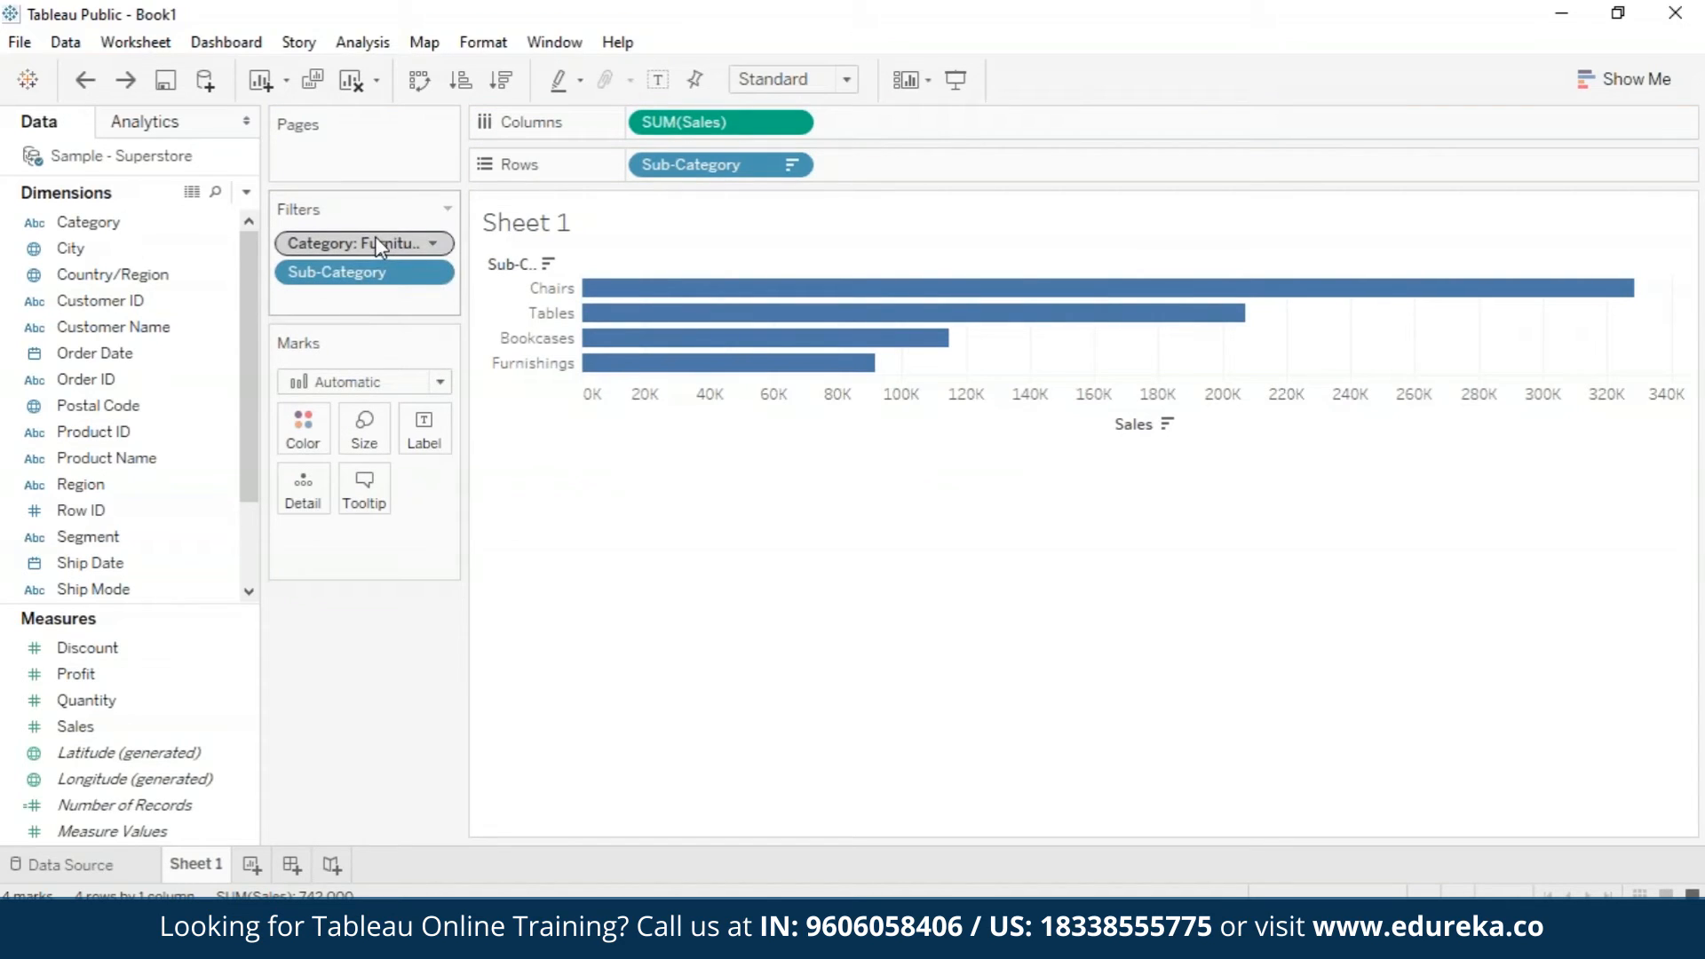
mouse_move(359, 243)
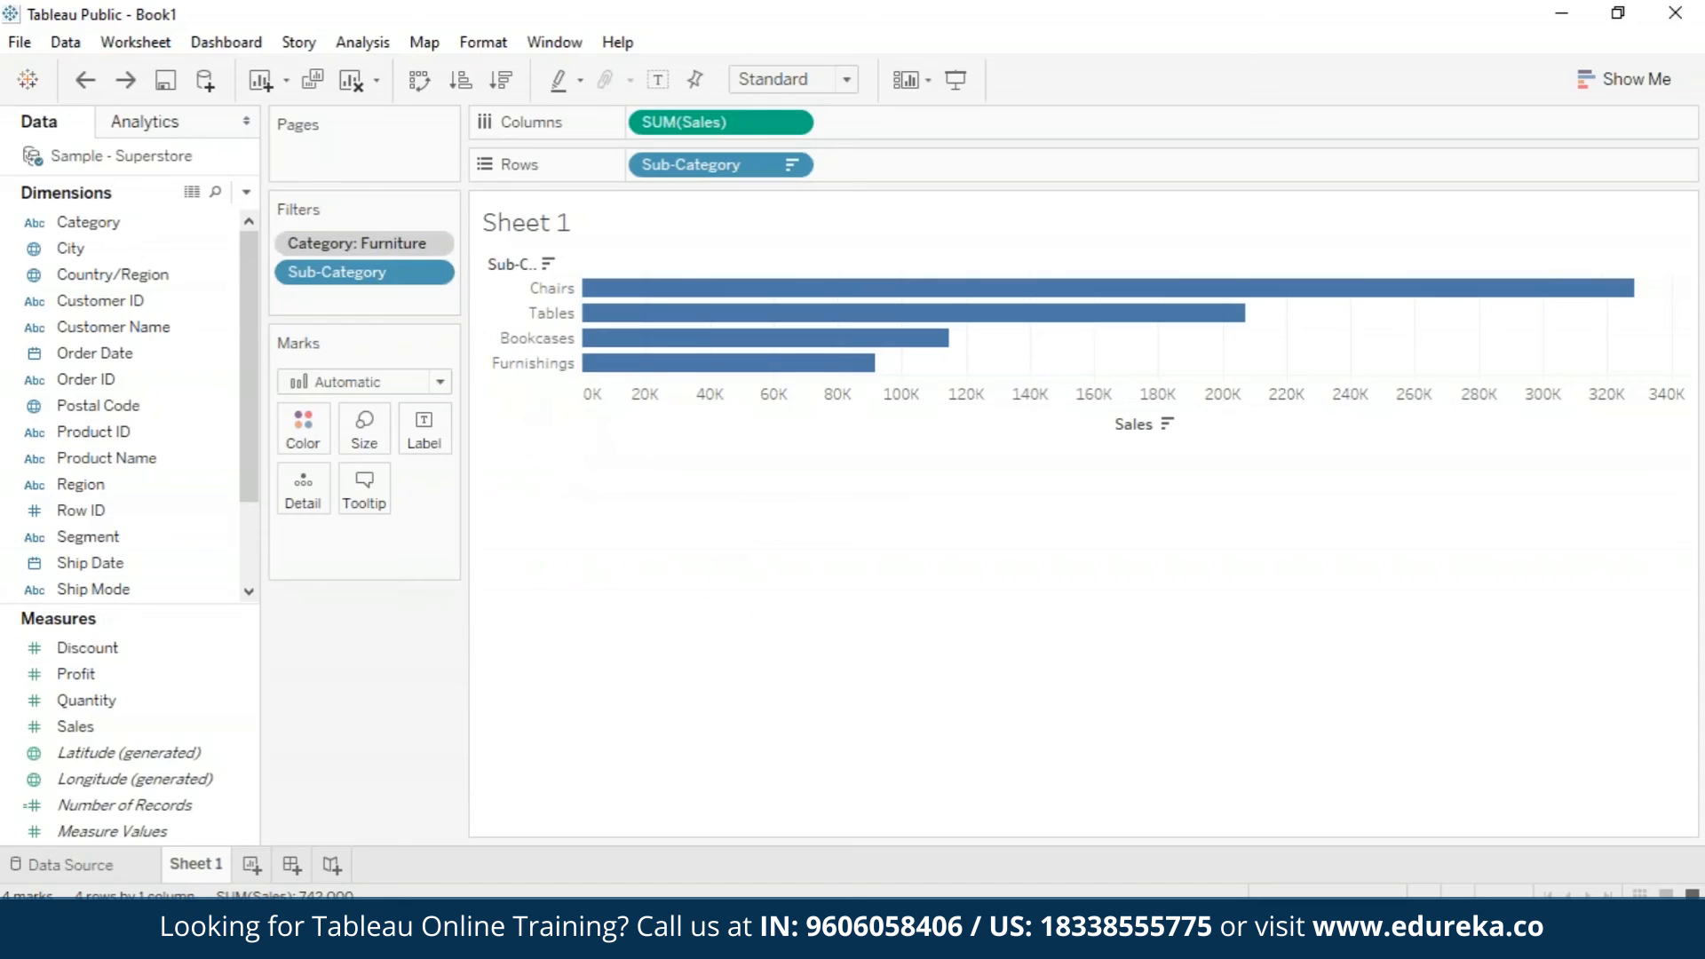
mouse_move(435, 248)
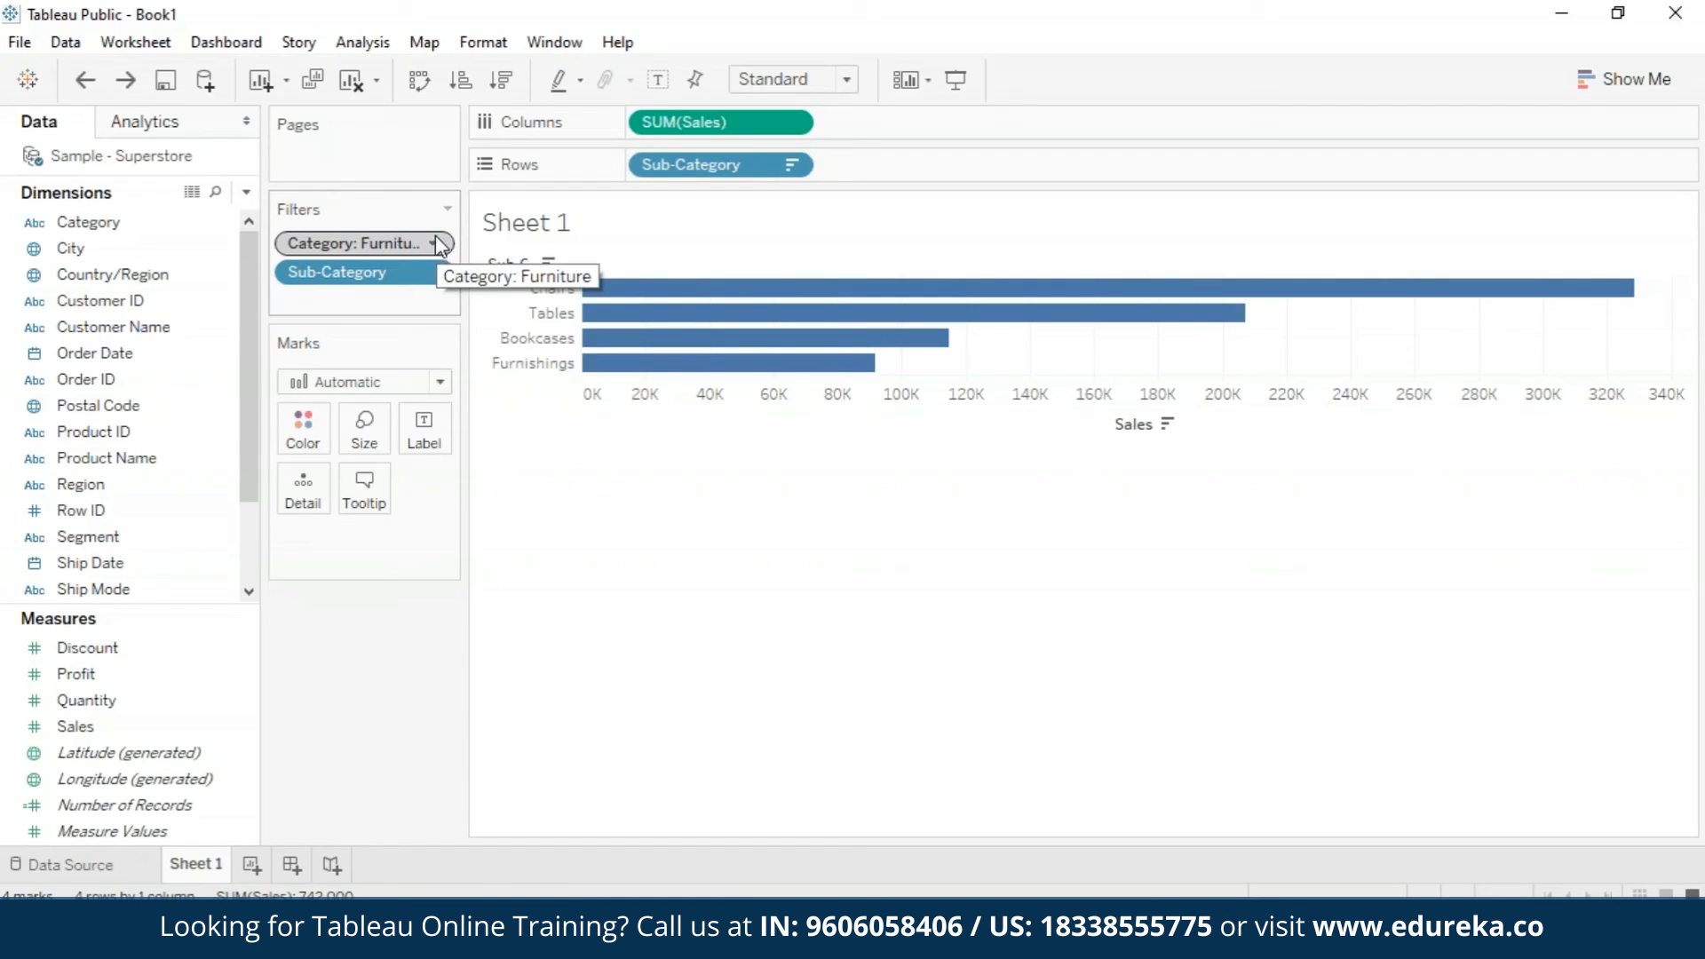
Step: Edit the context Category filter to keep Office Supplies instead of Furniture
click(440, 242)
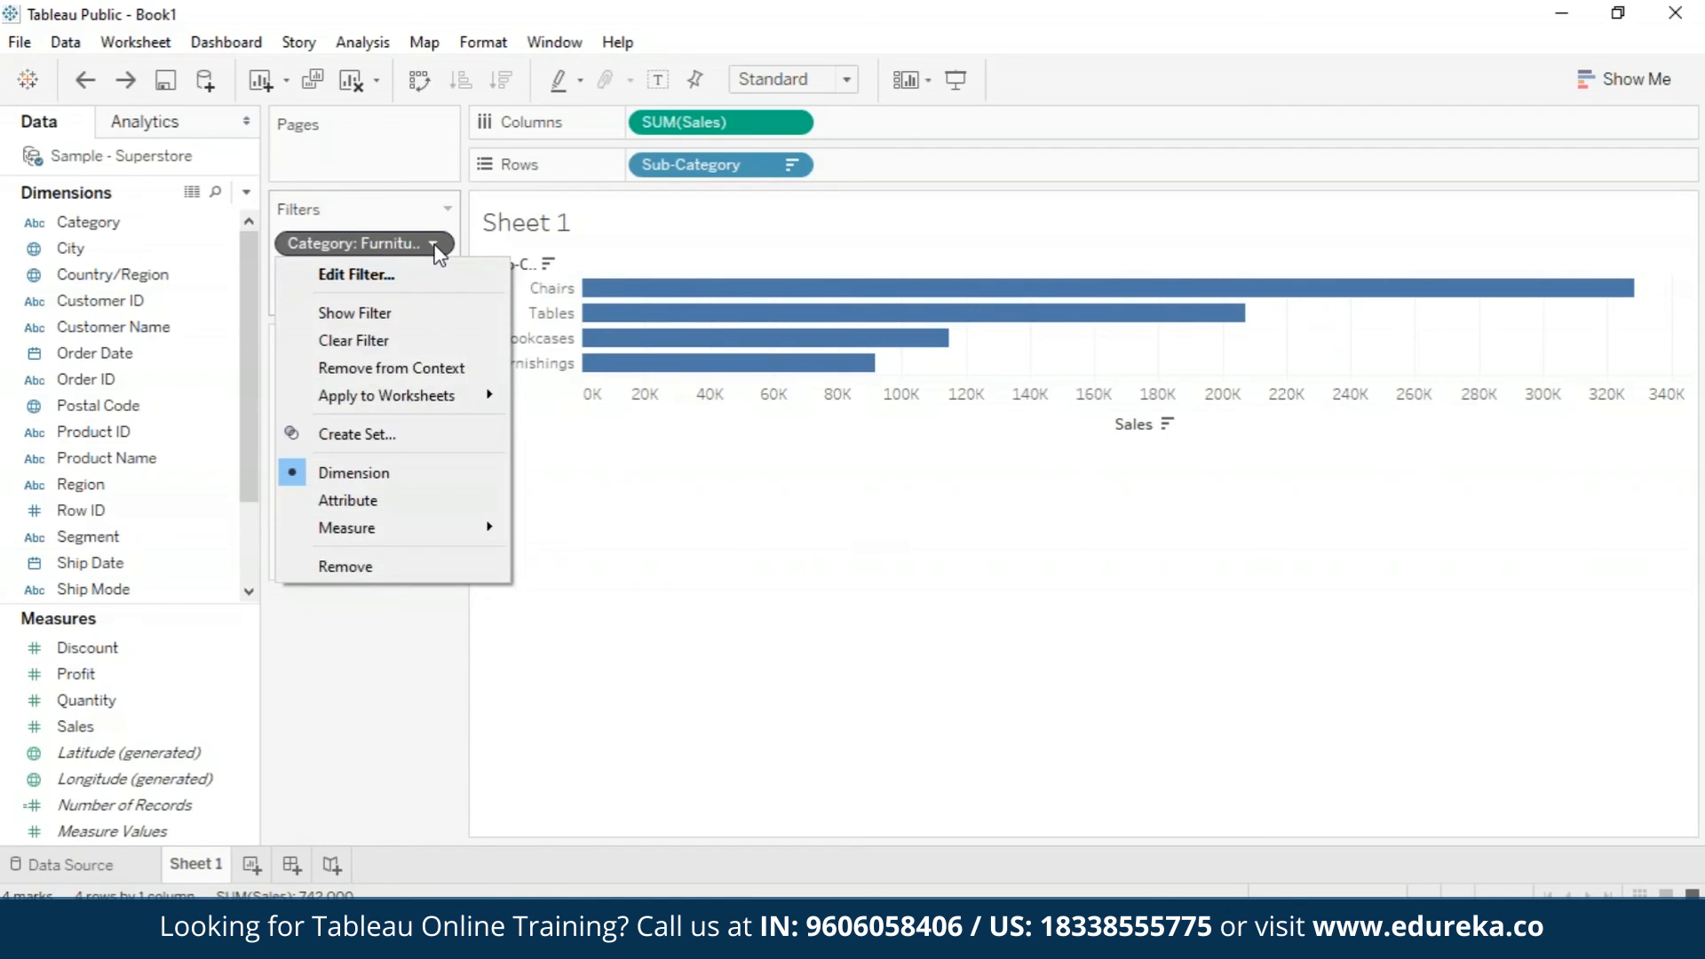
mouse_move(391, 272)
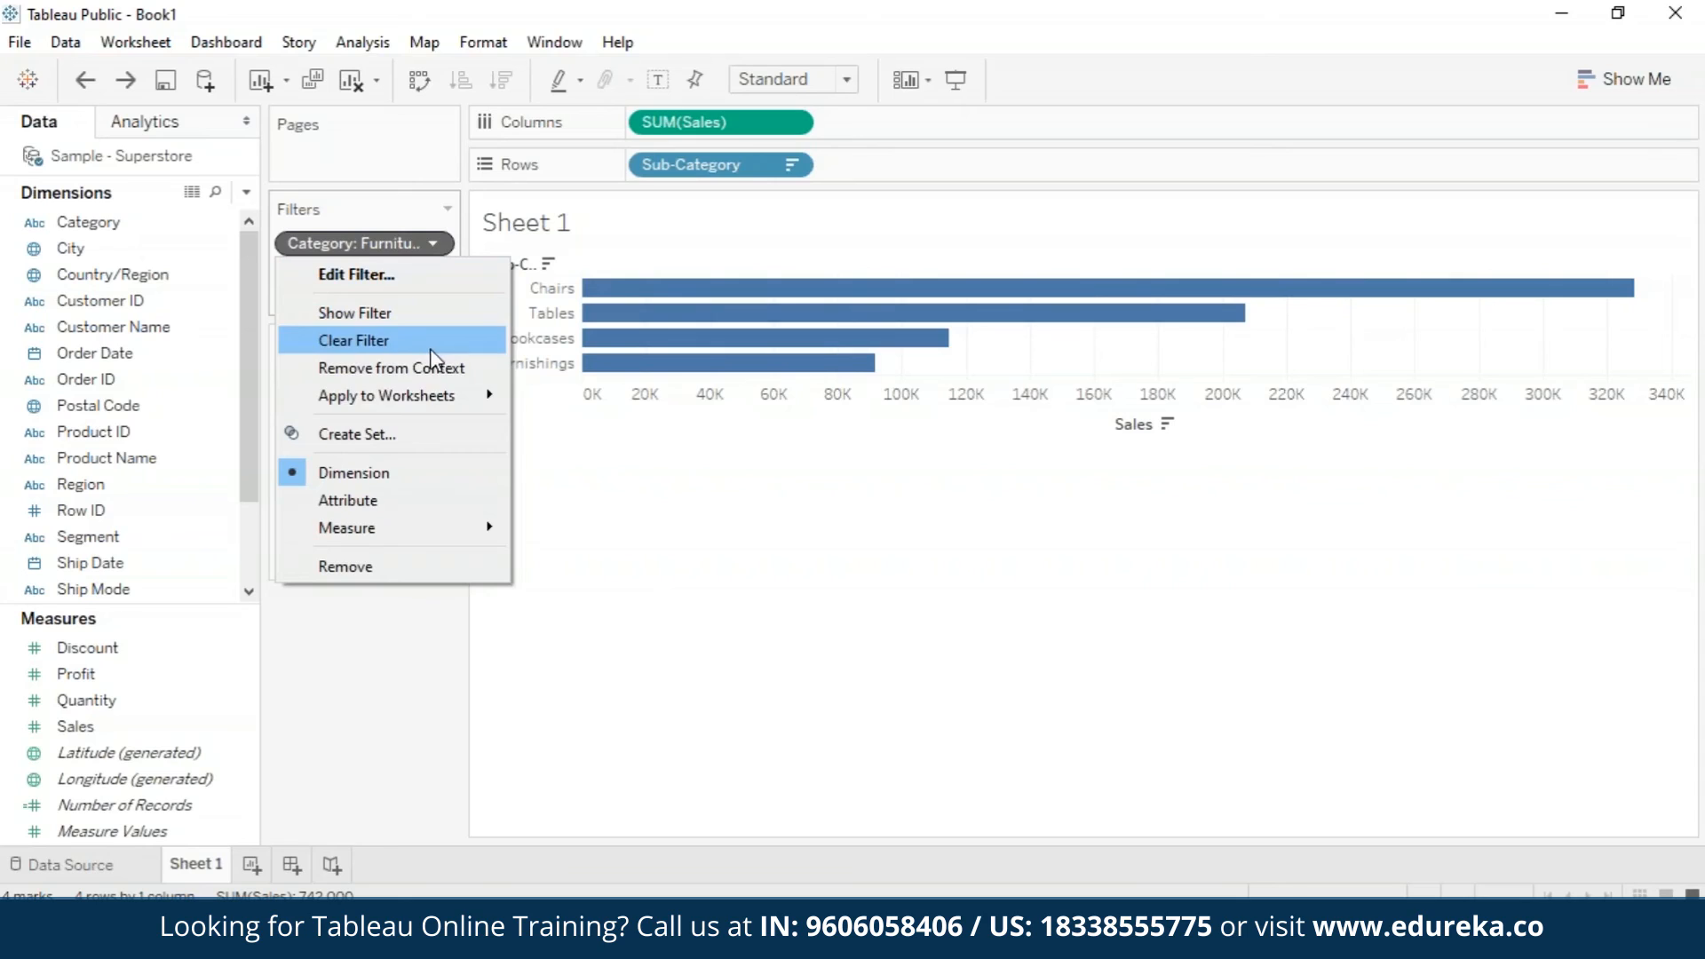
mouse_move(425, 381)
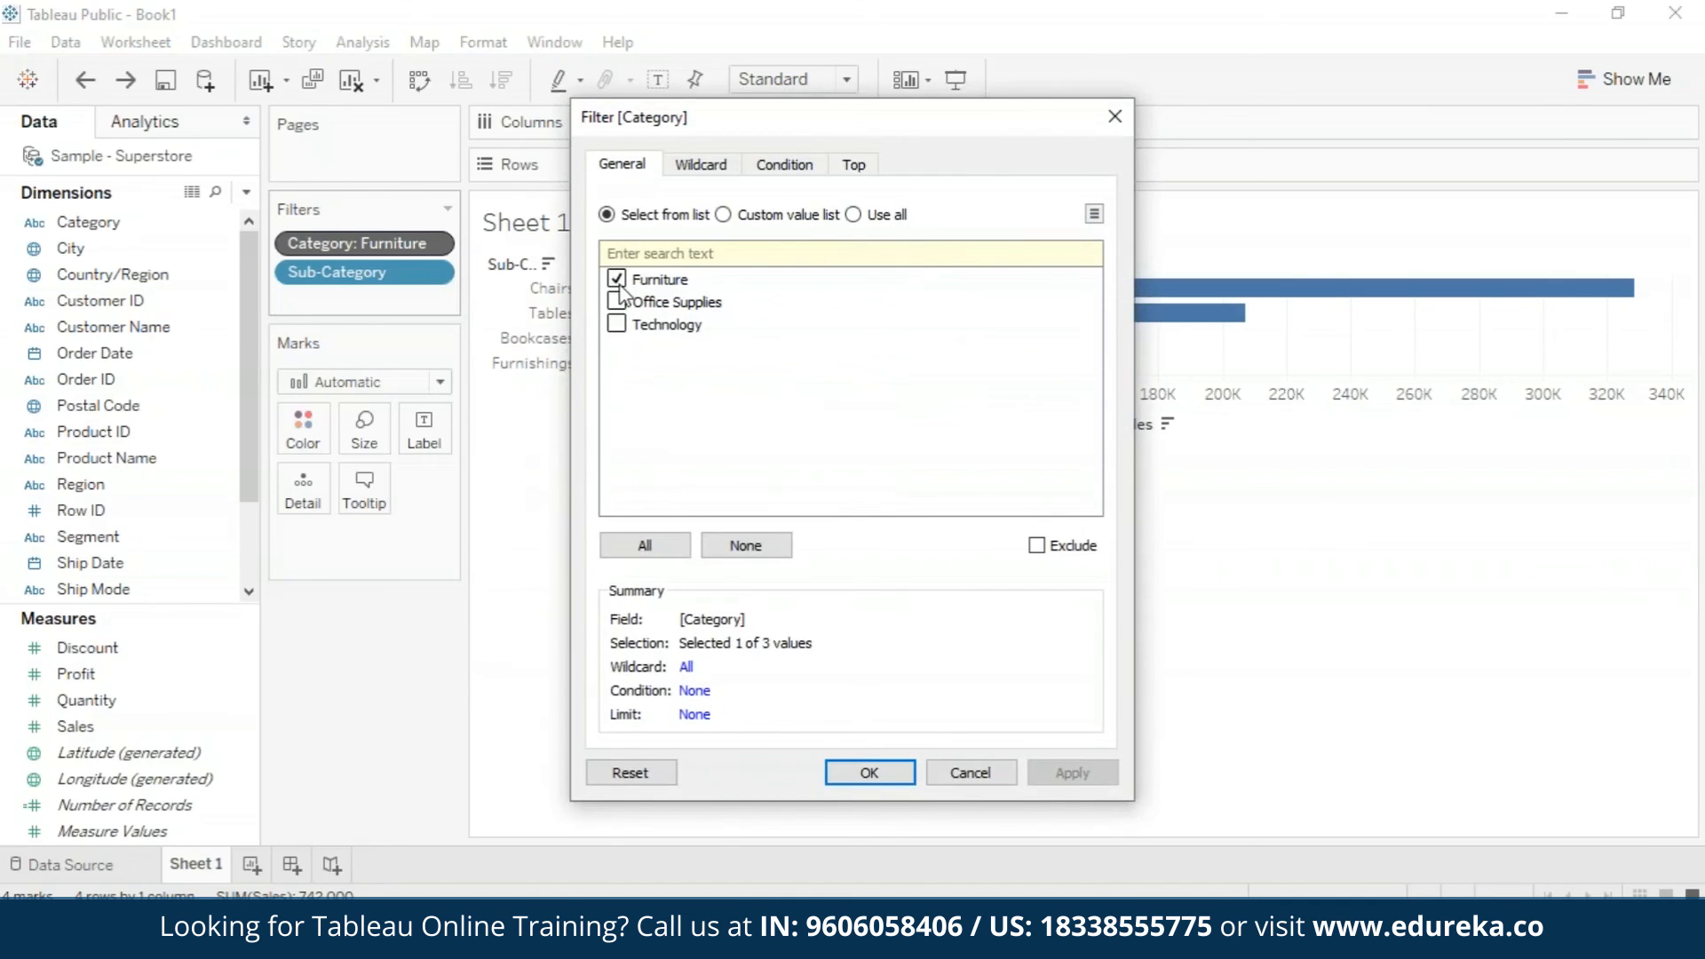
click(616, 301)
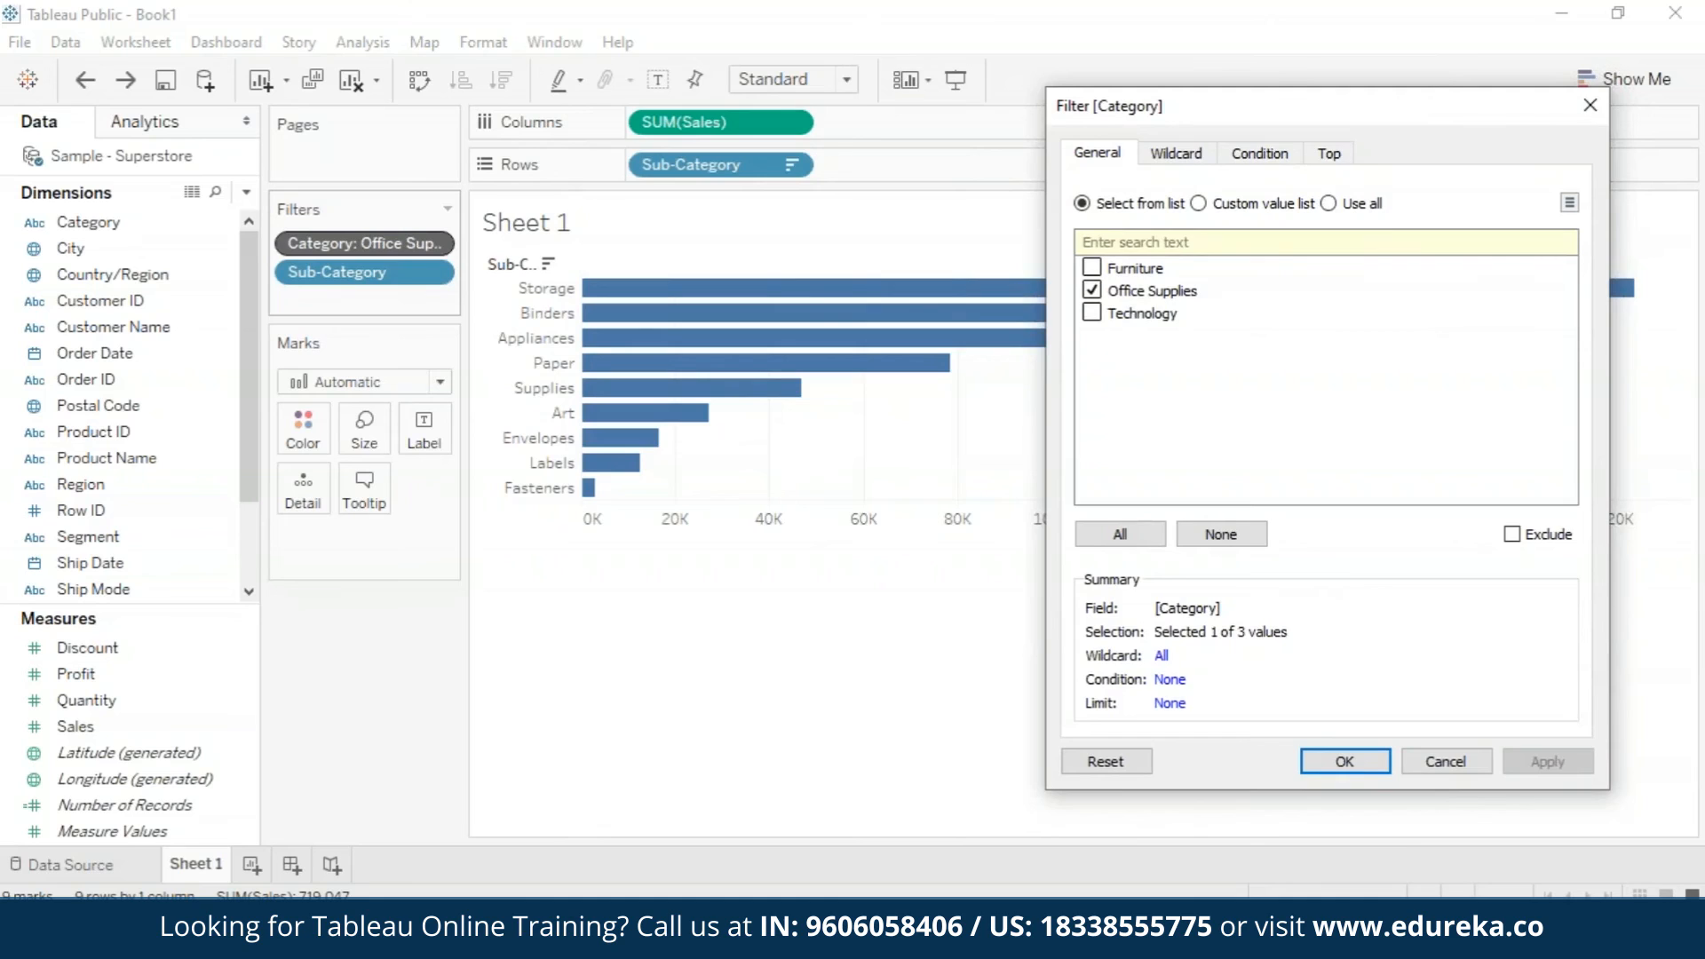
click(1343, 760)
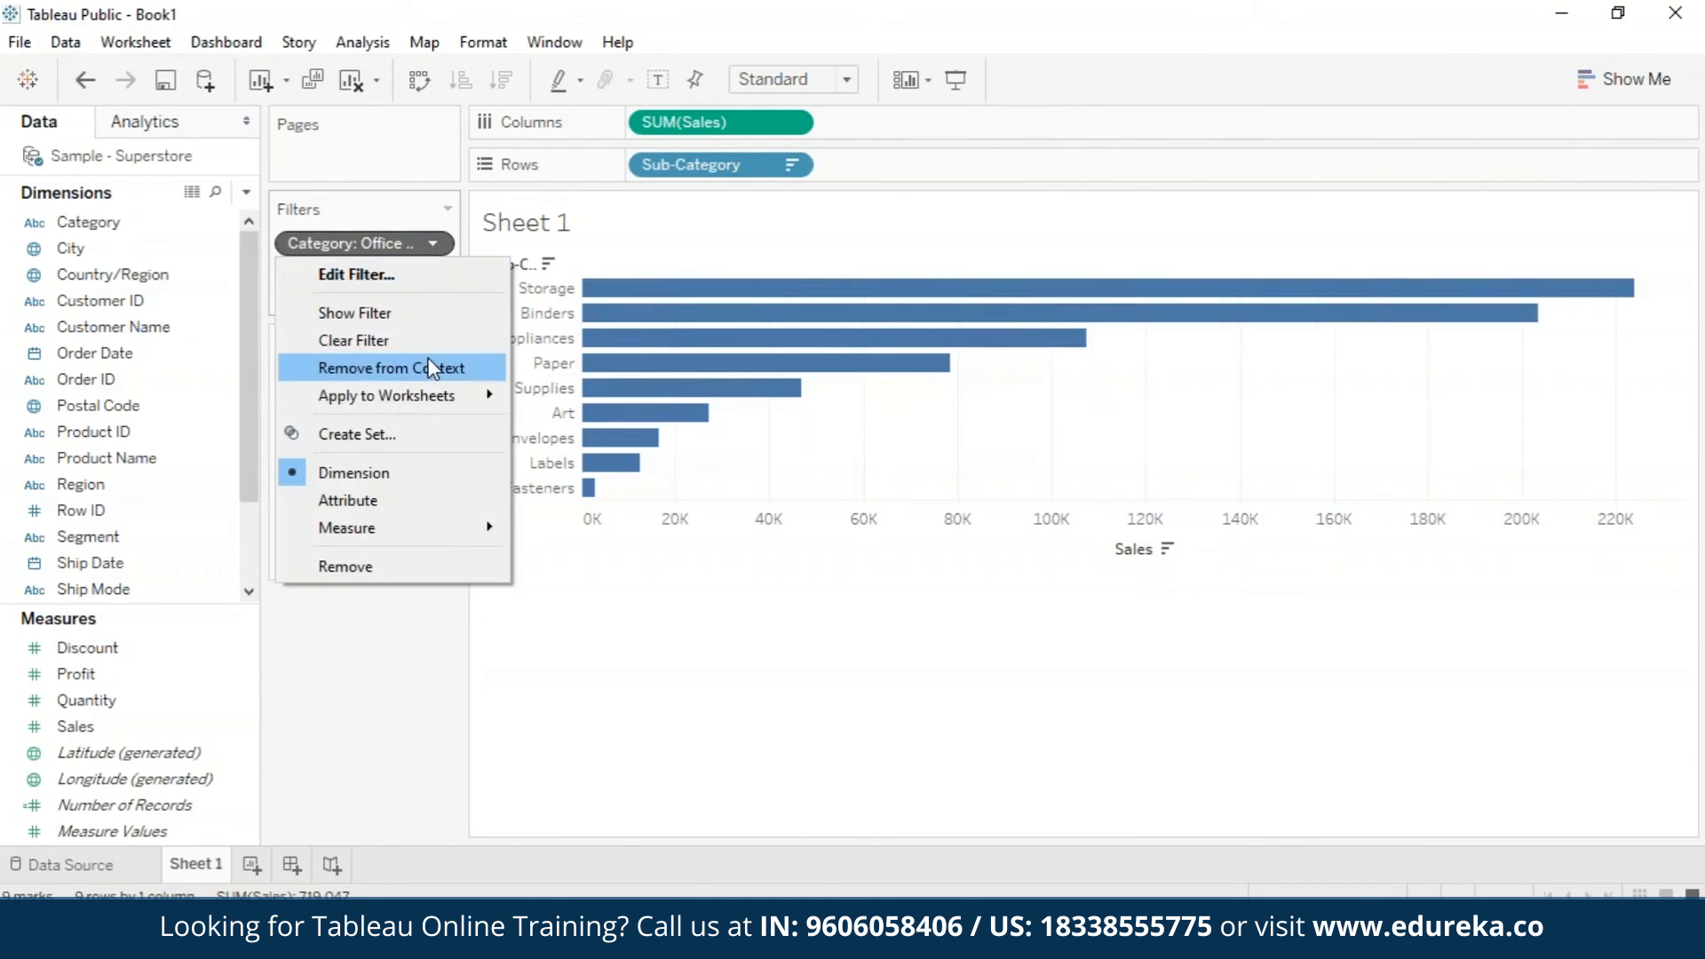
Step: Remove the Office Supplies Category filter from context, leaving Storage, Binders and Appliances
click(391, 368)
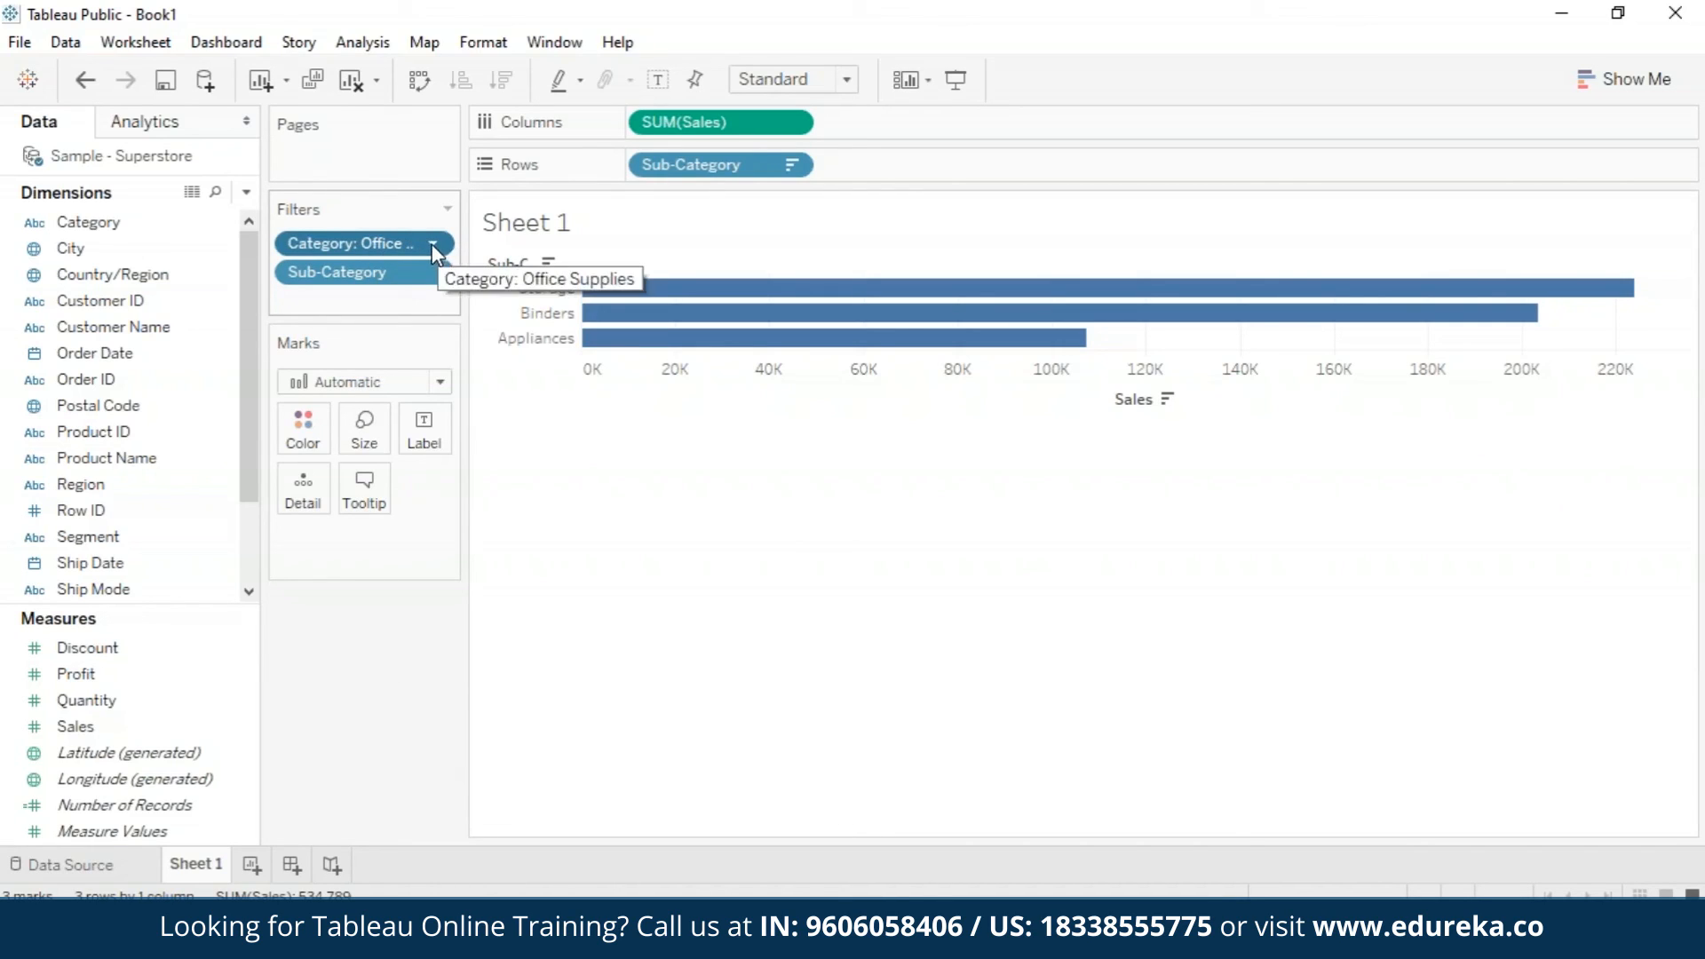
click(440, 243)
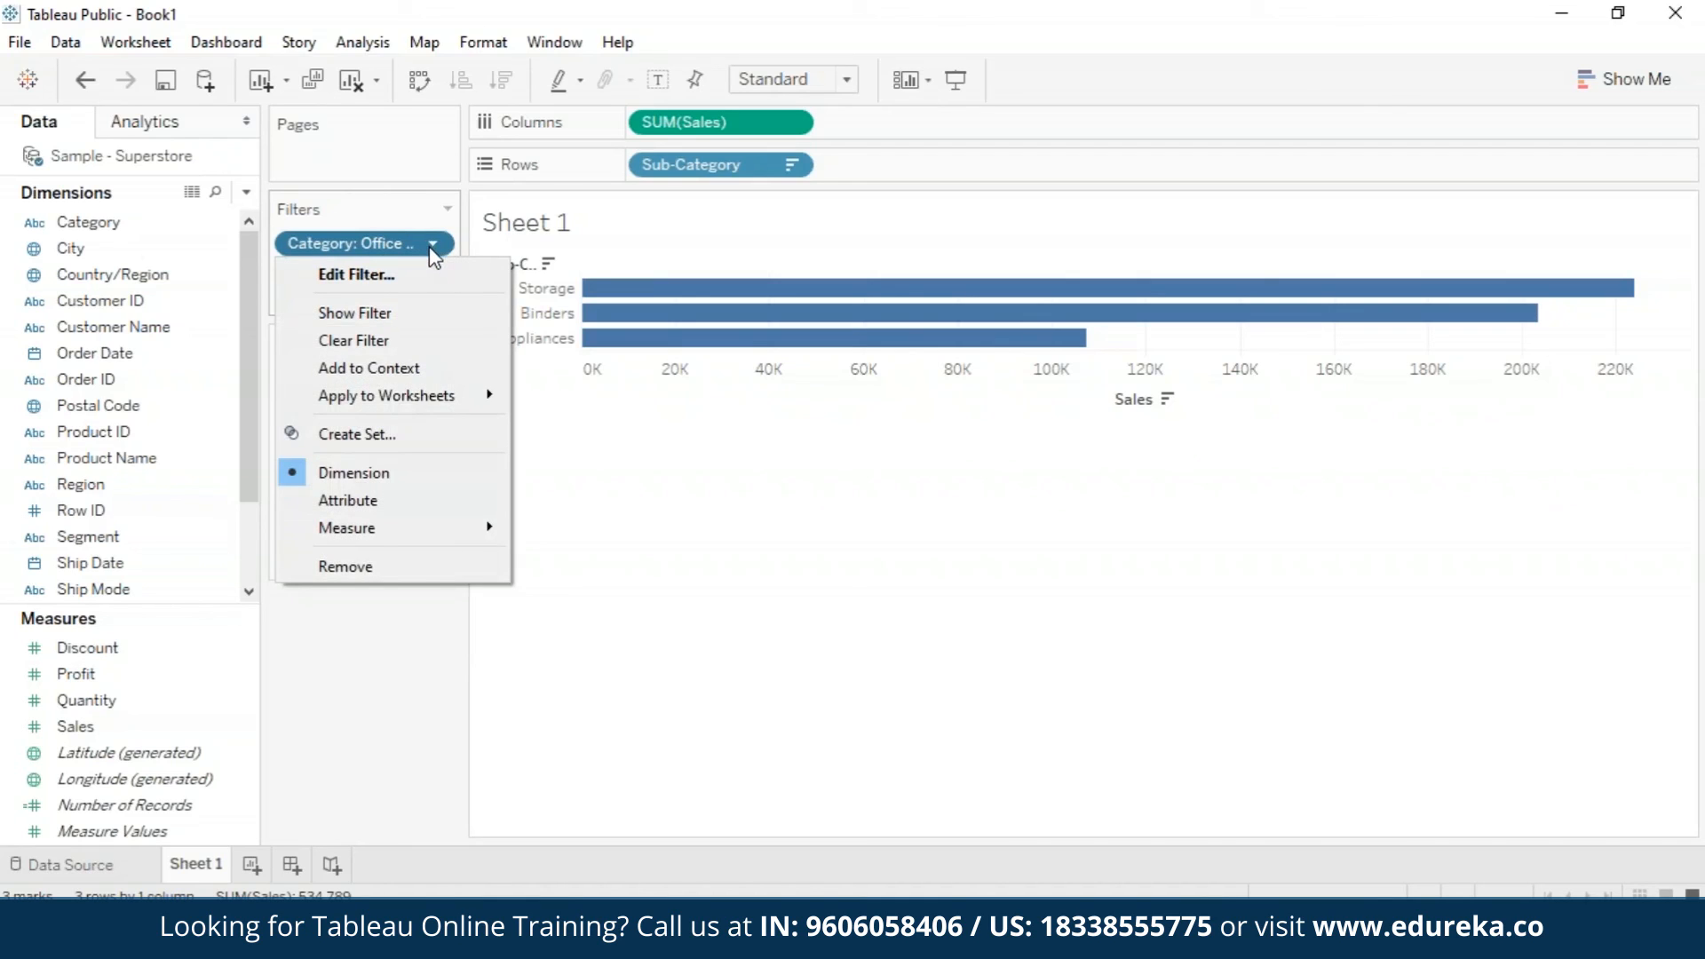
mouse_move(353, 340)
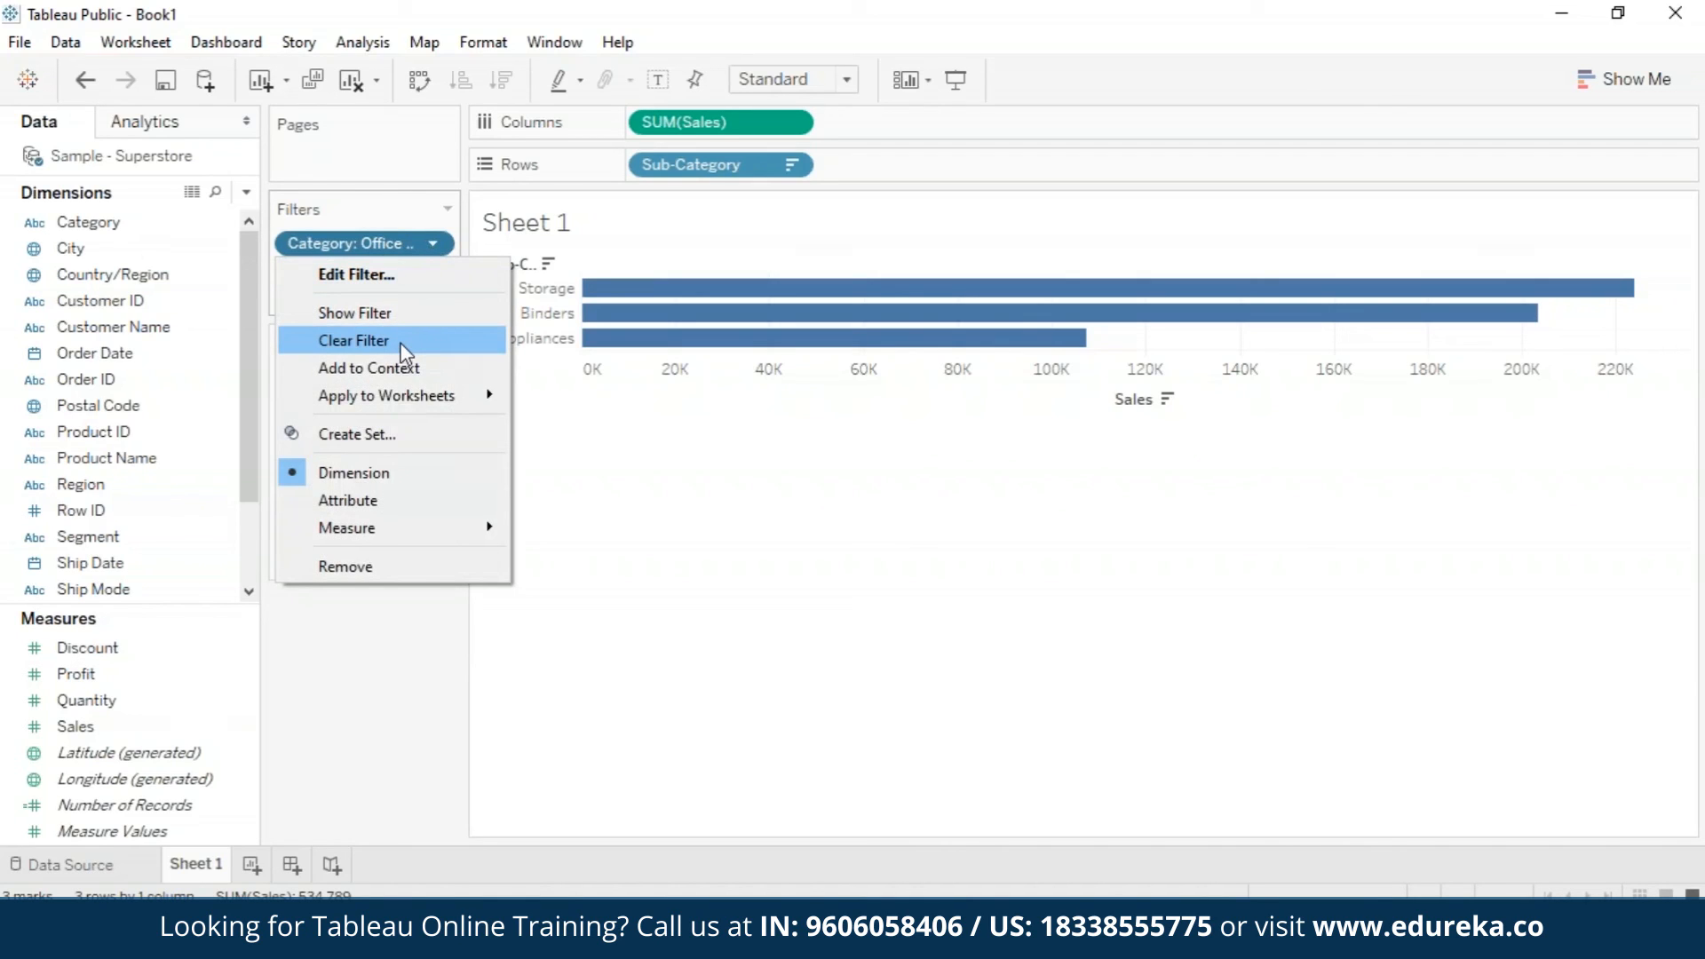
Step: Clear the Category filter's Office Supplies selection
click(354, 340)
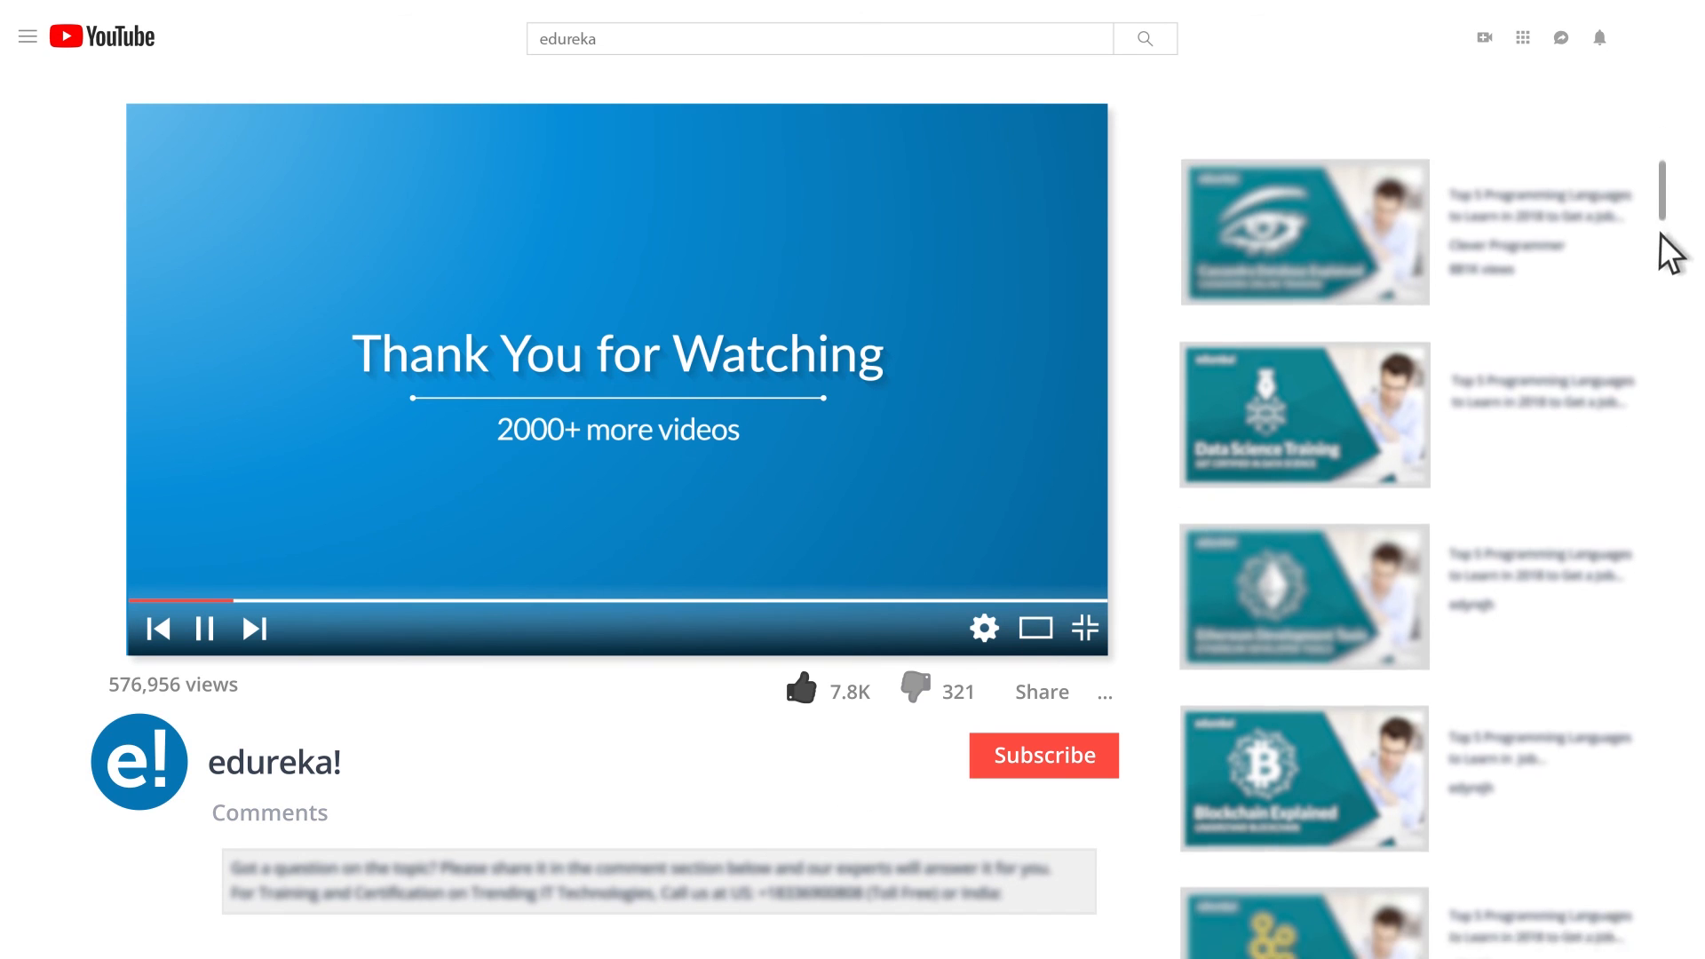
scroll(down, 3)
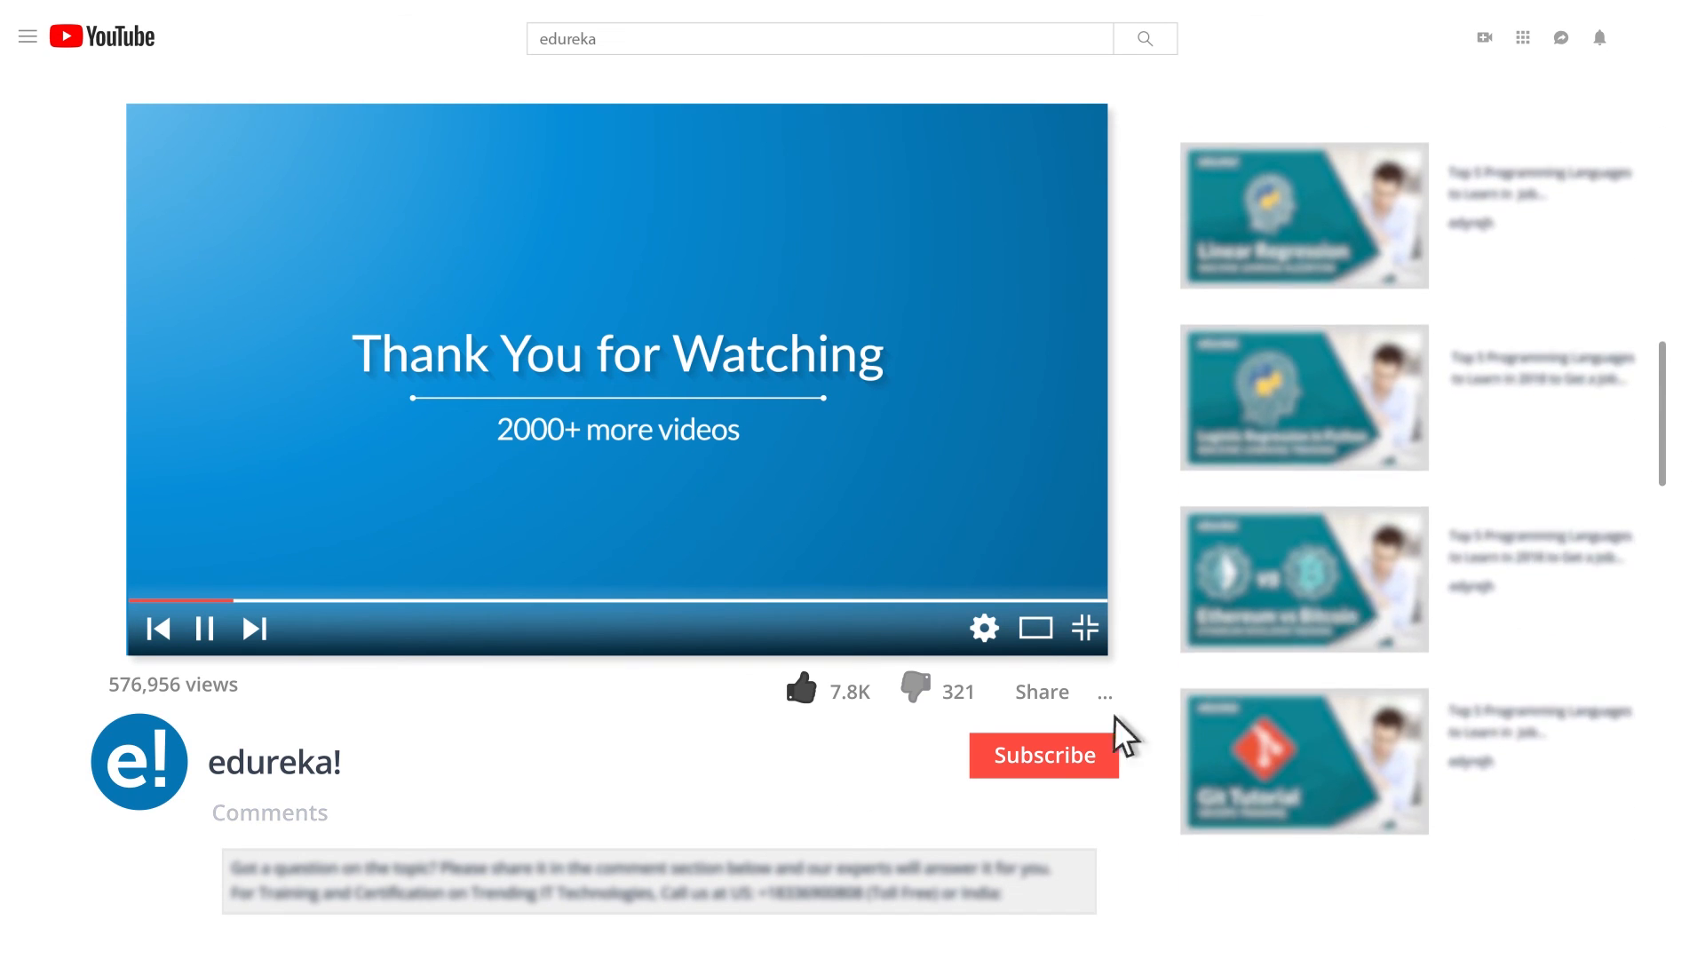